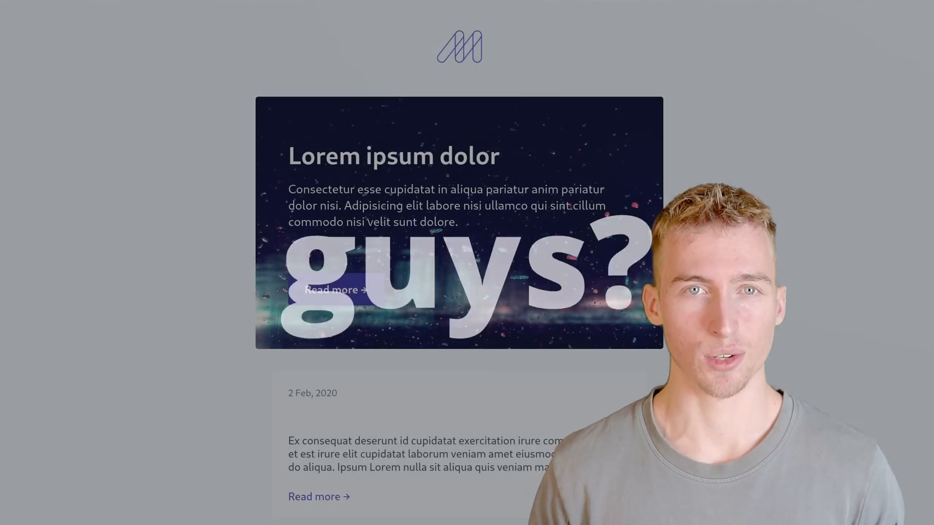
- Scroll through Maizzle's feature list, then switch to the Tailwind CSS website
{"action": "scroll", "scroll_direction": "down", "scroll_amount": 3}
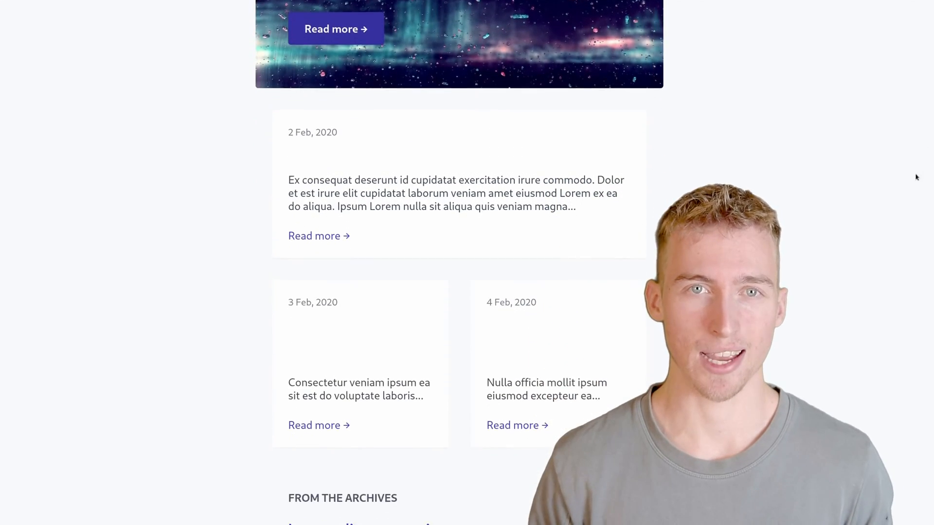
{"action": "scroll", "scroll_direction": "down", "scroll_amount": 3}
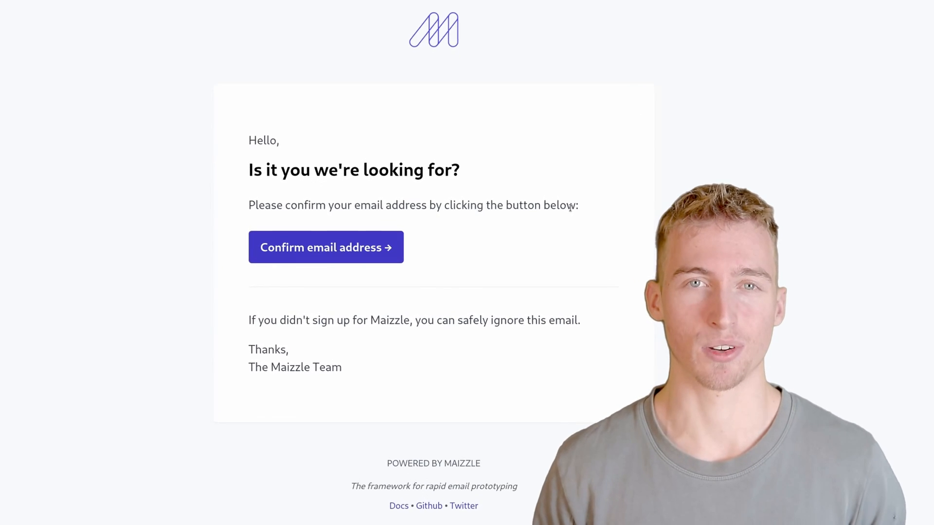
{"action": "scroll", "scroll_direction": "down", "scroll_amount": 3}
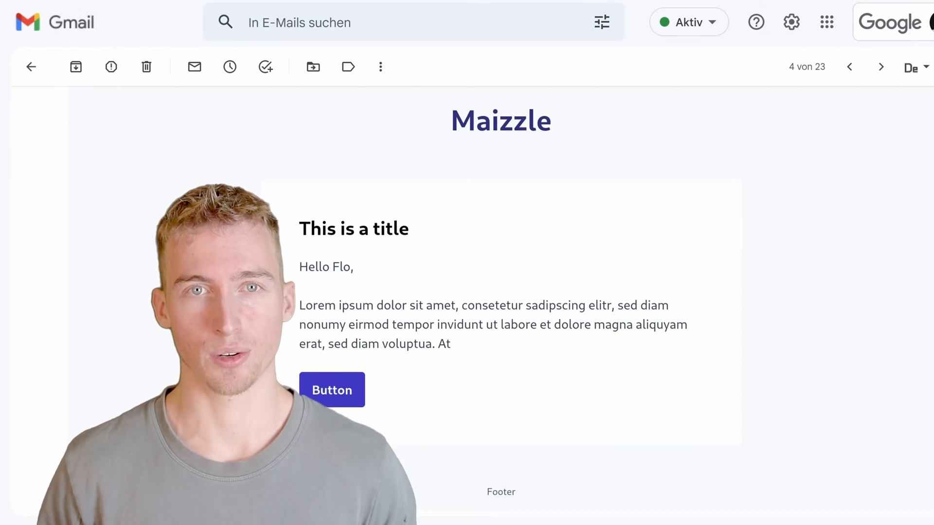
{"action": "double_click", "coordinate": [340, 264]}
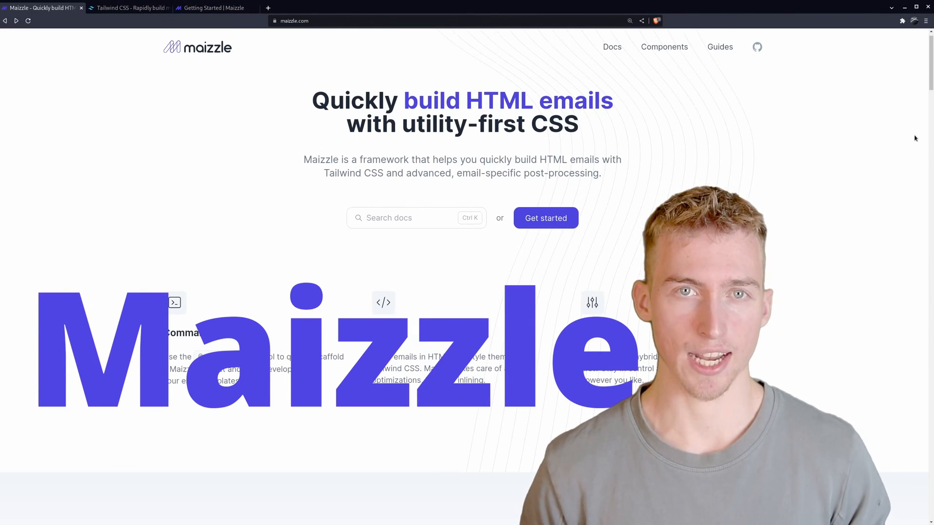
{"action": "scroll", "scroll_direction": "down", "scroll_amount": 3}
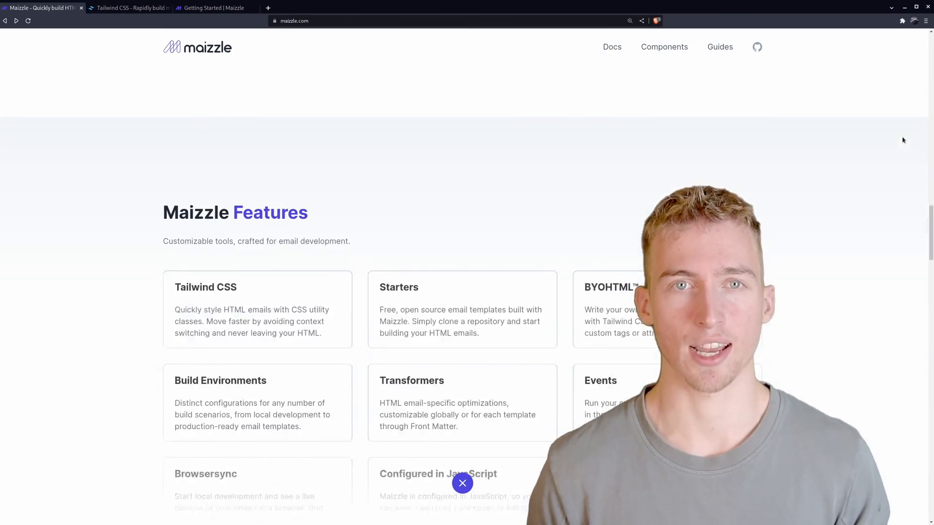
{"action": "scroll", "scroll_direction": "down", "scroll_amount": 3}
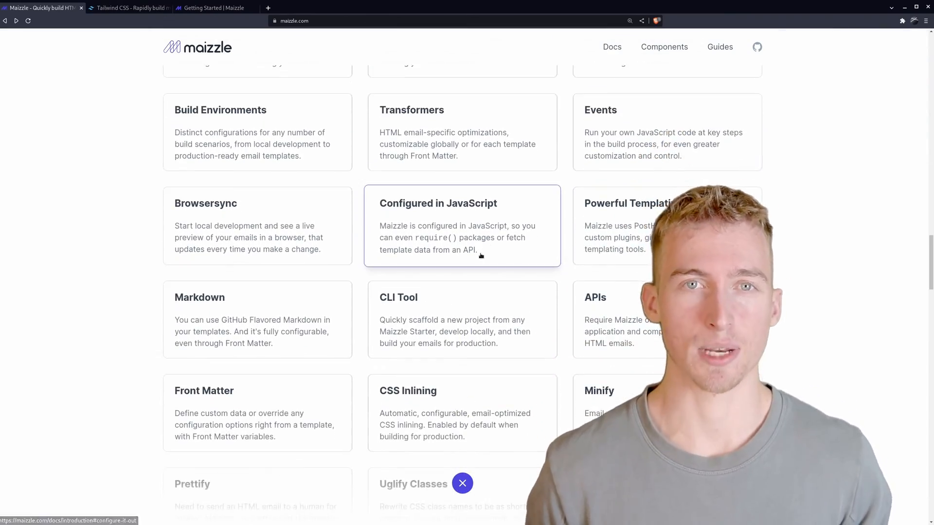
{"action": "left_click", "coordinate": [128, 8]}
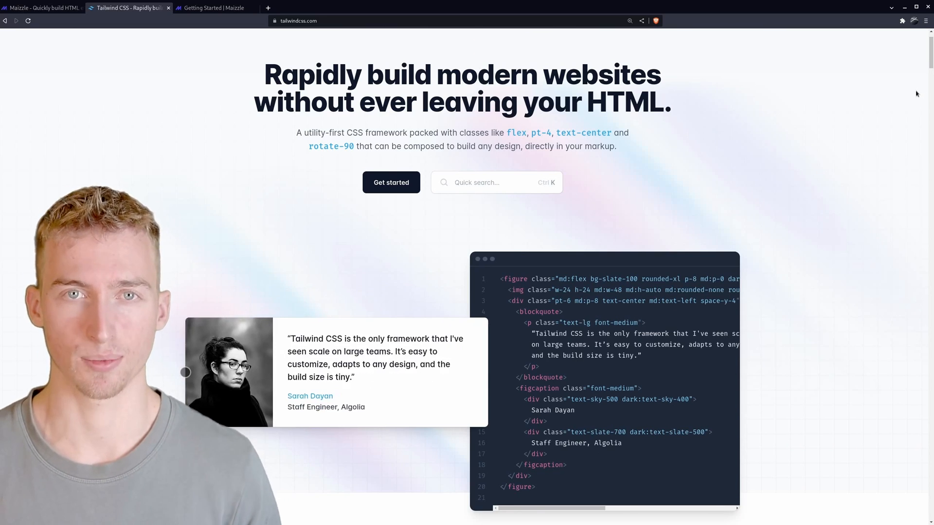
- Return to the Maizzle site and enter its Getting Started documentation
{"action": "left_click", "coordinate": [216, 8]}
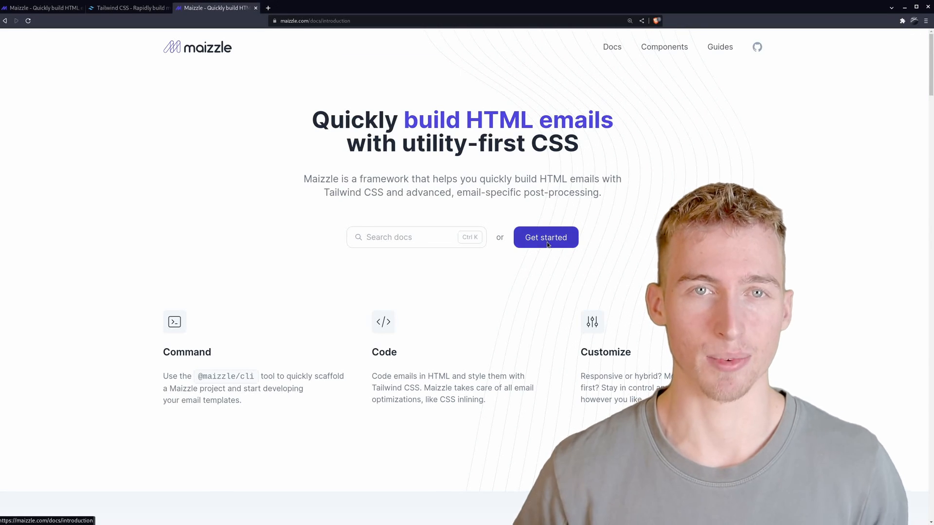
{"action": "left_click", "coordinate": [545, 237]}
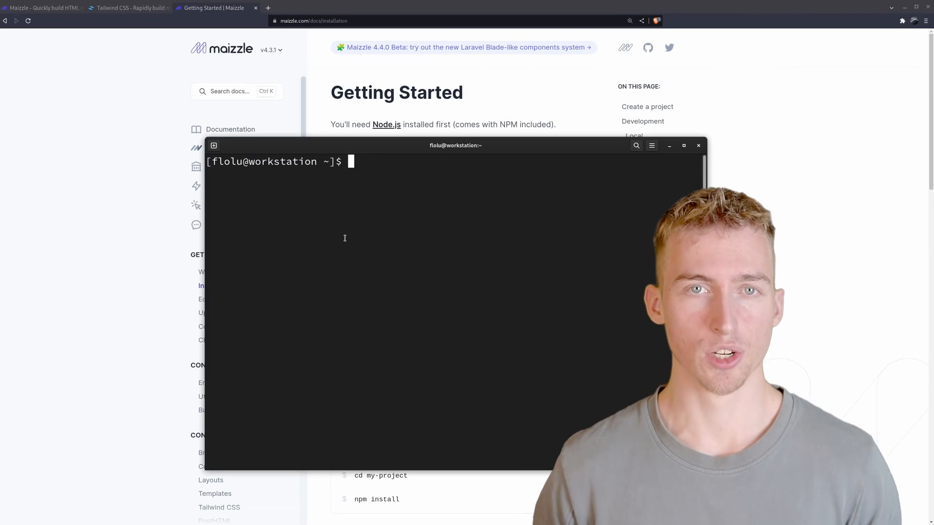
- Run node -v, then scaffold a project with npx degit maizzle/maizzle maizzle-project
{"action": "type", "text": "node -v"}
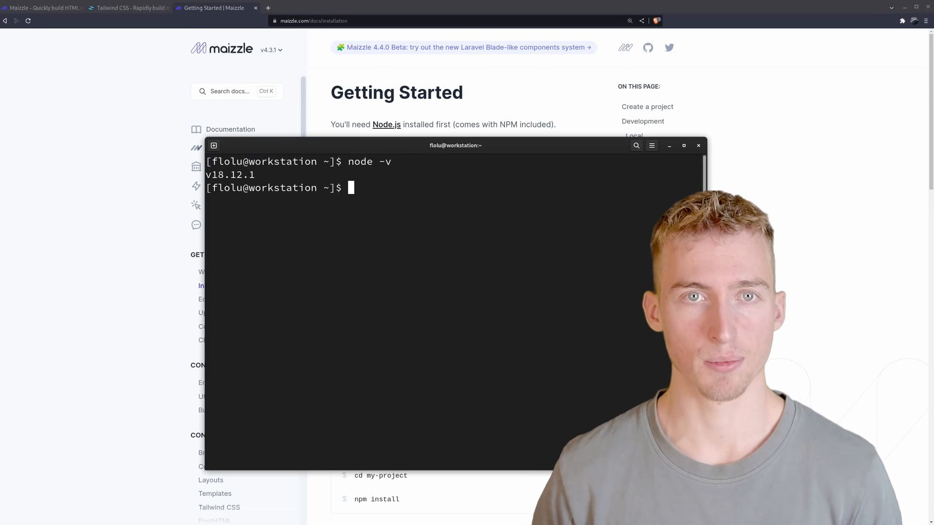
{"action": "type", "text": "npx degit maizzle/maizzle maizzle-"}
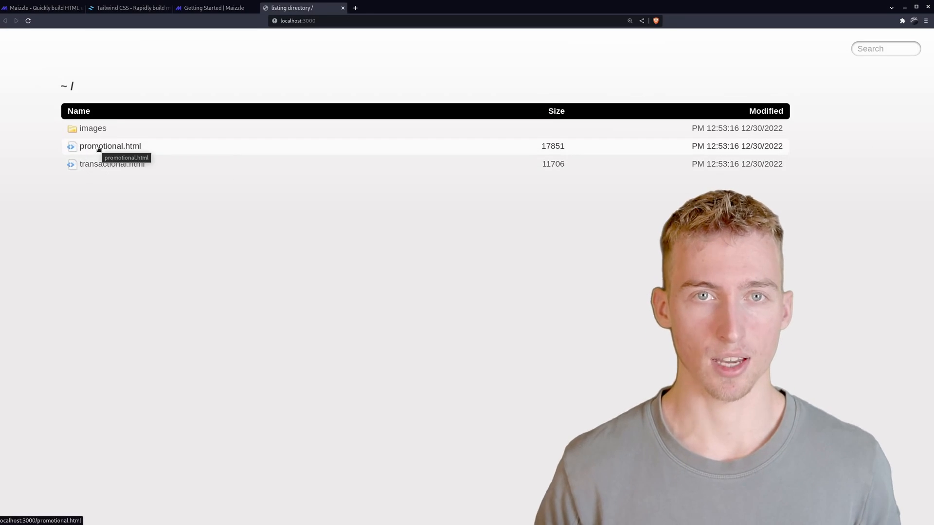
- Preview promotional.html from the localhost:3000 listing and scroll the rendered email
{"action": "left_click", "coordinate": [110, 146]}
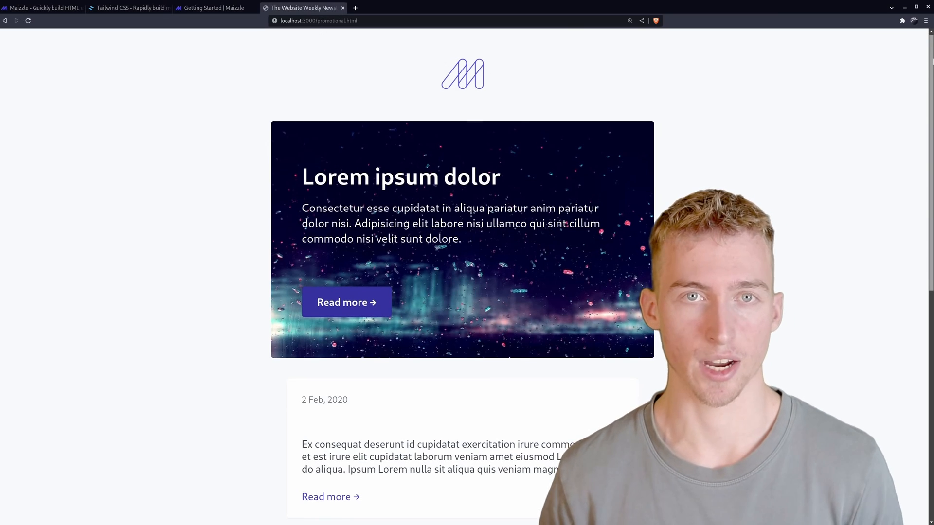
{"action": "scroll", "scroll_direction": "down", "scroll_amount": 3}
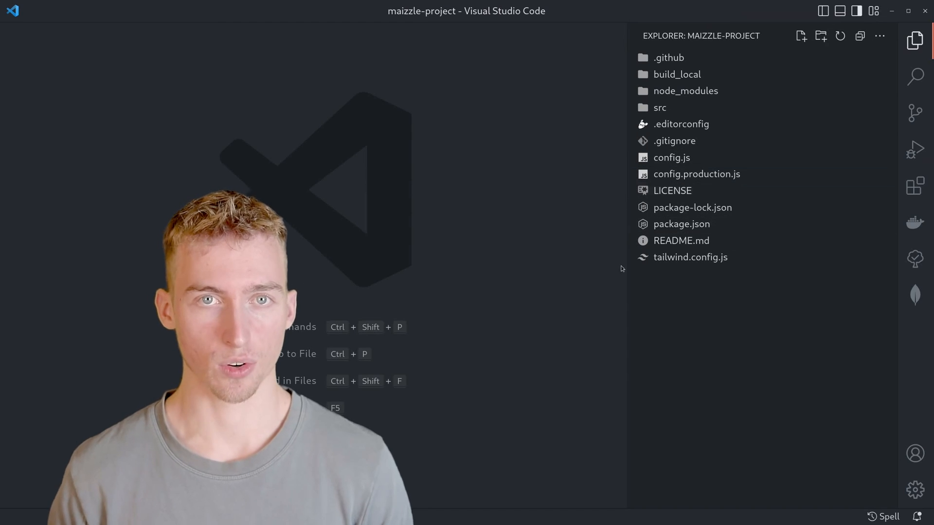
- Inspect src/templates/promotional.html, its main.html layout, then transactional.html
{"action": "left_click", "coordinate": [660, 107]}
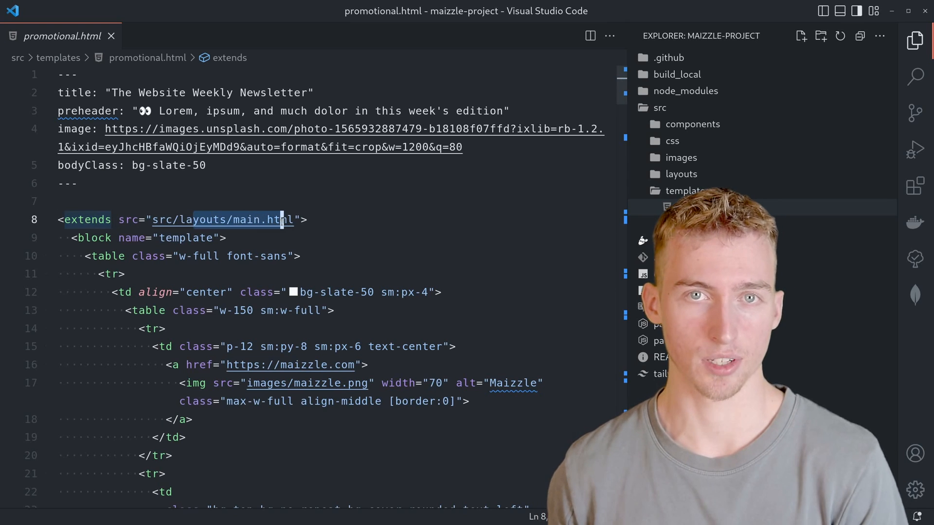
{"action": "left_click", "coordinate": [681, 174]}
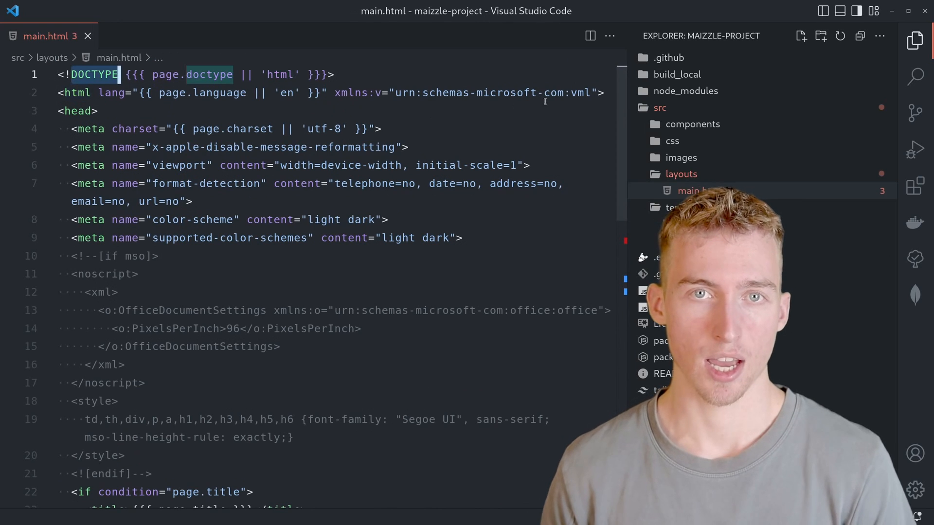
{"action": "scroll", "scroll_direction": "down", "scroll_amount": 3}
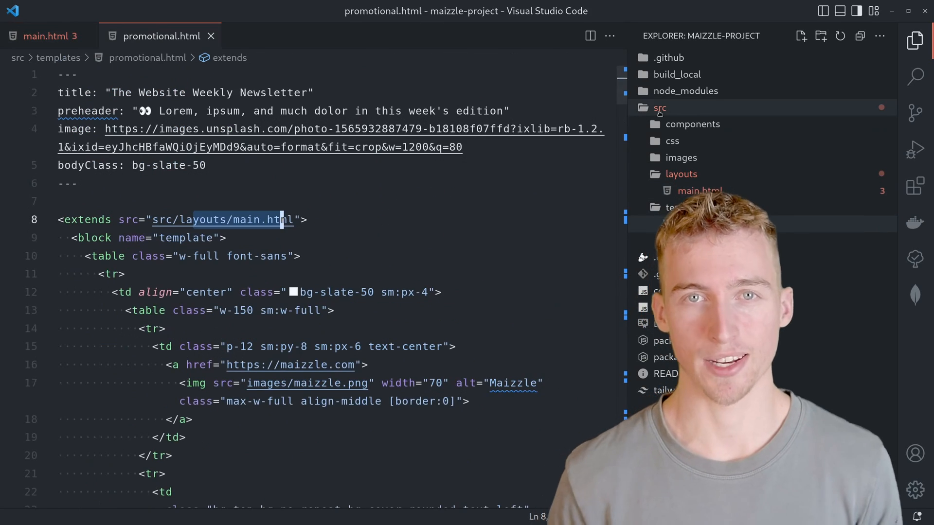
{"action": "left_click", "coordinate": [701, 157]}
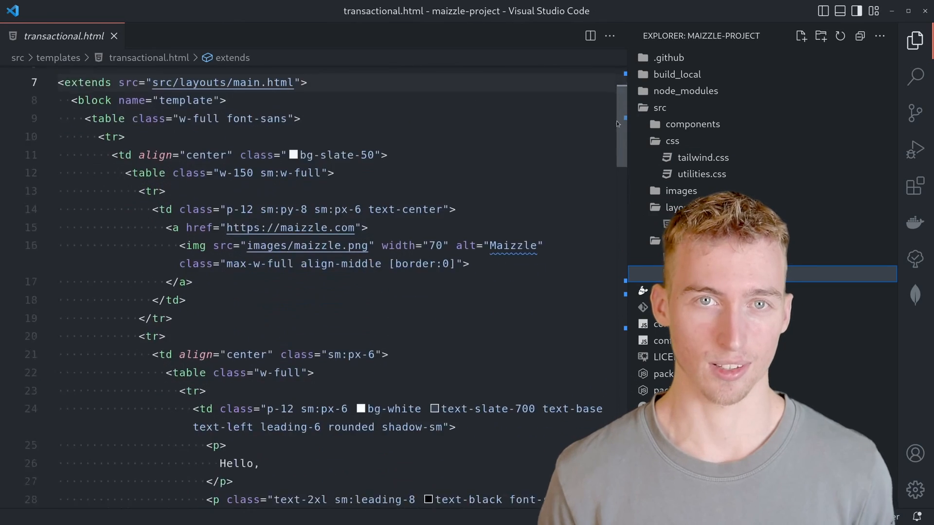
{"action": "scroll", "scroll_direction": "down", "scroll_amount": 3}
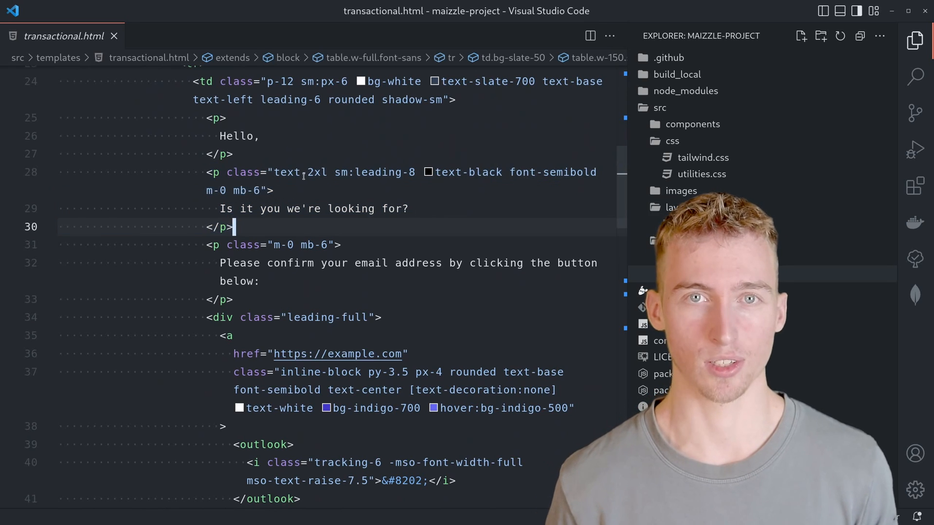
{"action": "mouse_move", "coordinate": [296, 172]}
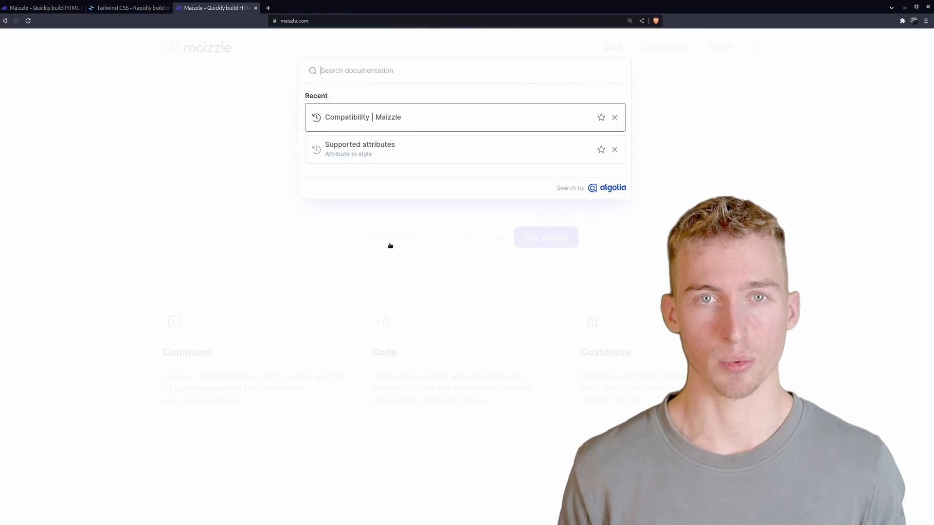
- Search 'compat' to reach the Compatibility page and follow its caniemail.com reference
{"action": "type", "text": "compat"}
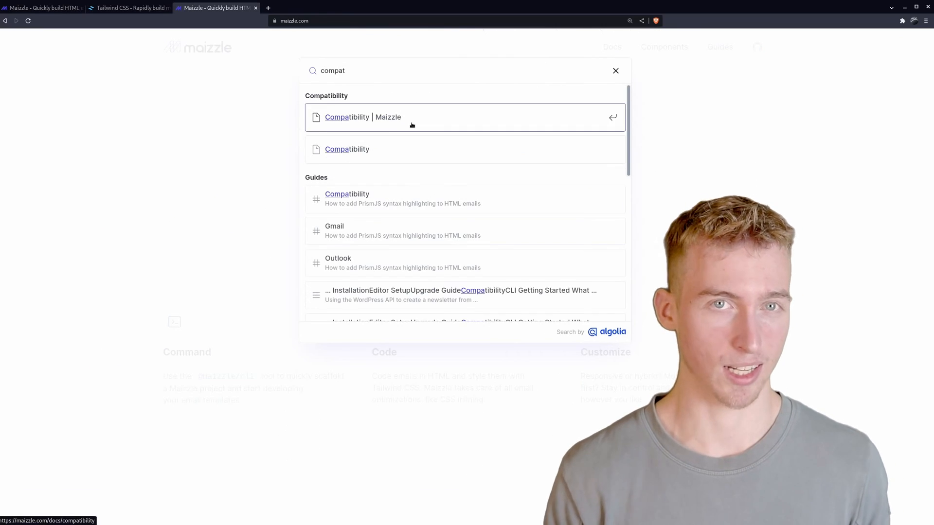
{"action": "left_click", "coordinate": [363, 117]}
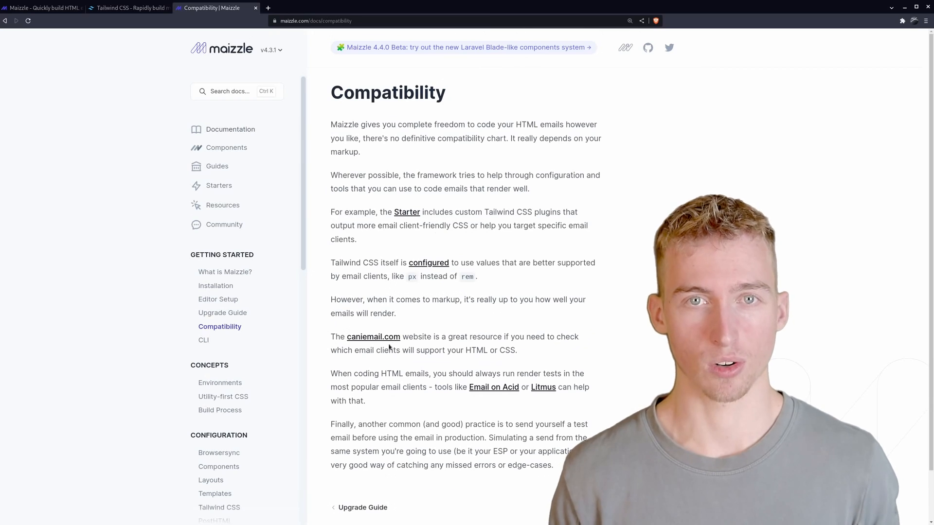
{"action": "left_click", "coordinate": [374, 337]}
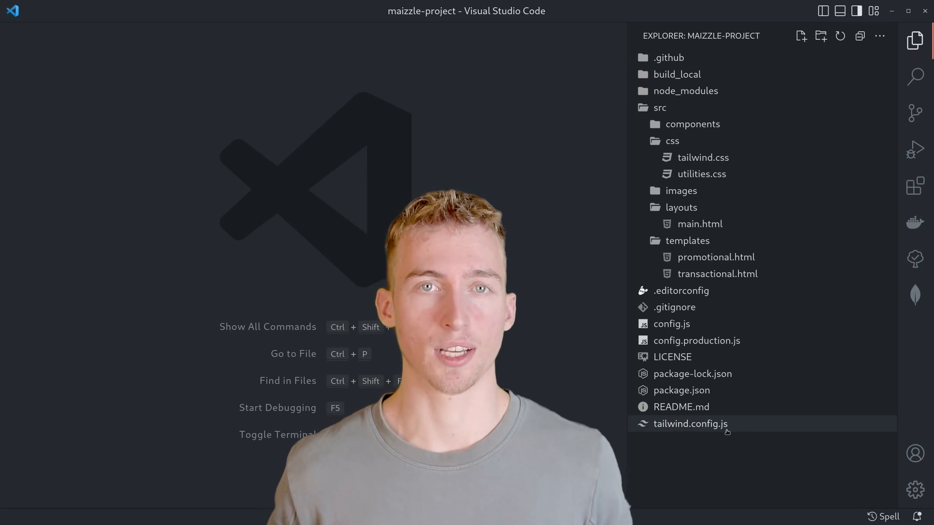
- Review tailwind.config.js plugins, then config.js and config.production.js
{"action": "double_click", "coordinate": [688, 423]}
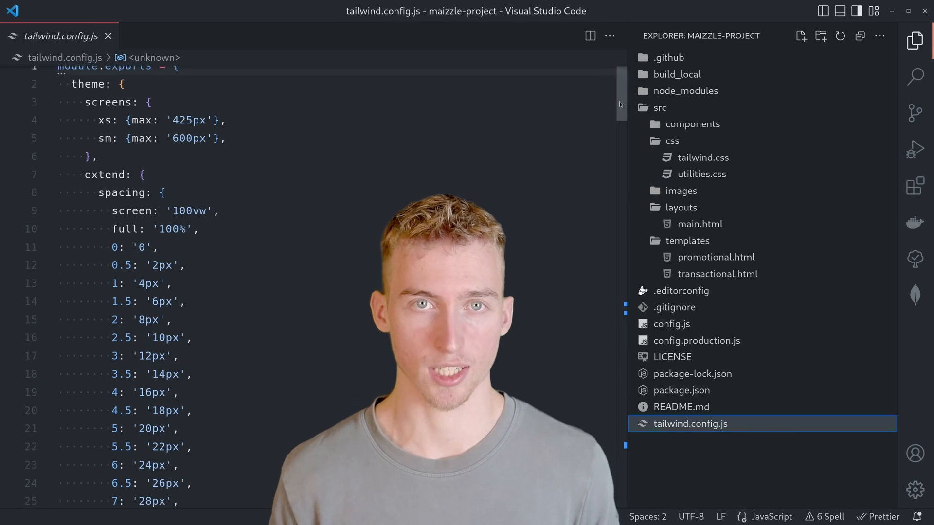
{"action": "scroll", "scroll_direction": "down", "scroll_amount": 3}
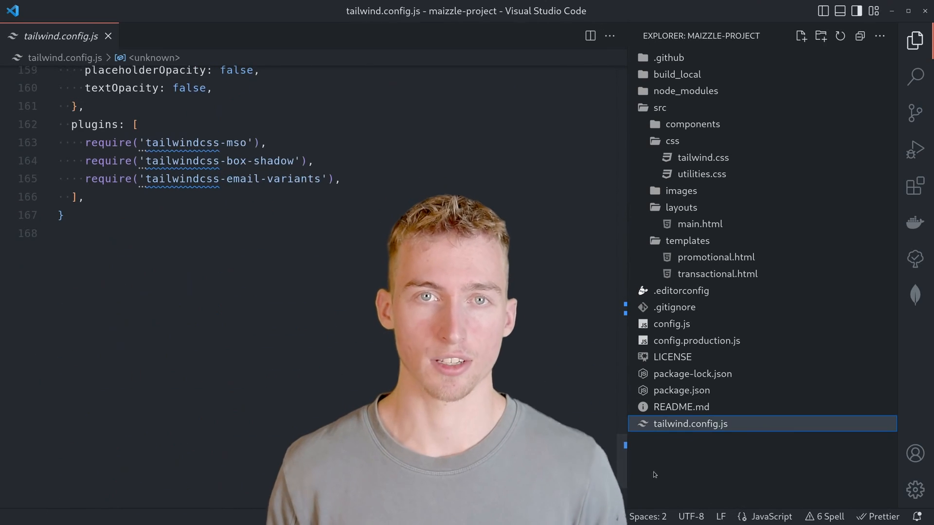
{"action": "mouse_move", "coordinate": [694, 357]}
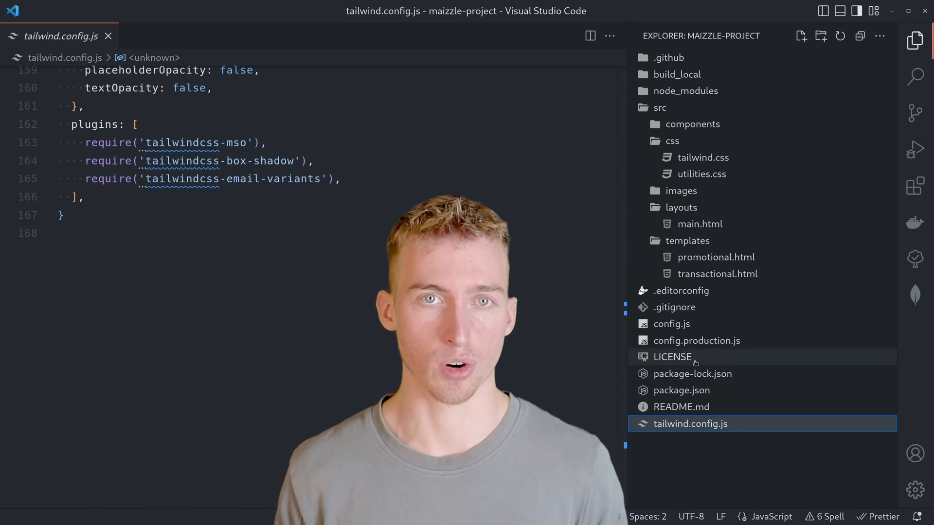
{"action": "left_click", "coordinate": [669, 323]}
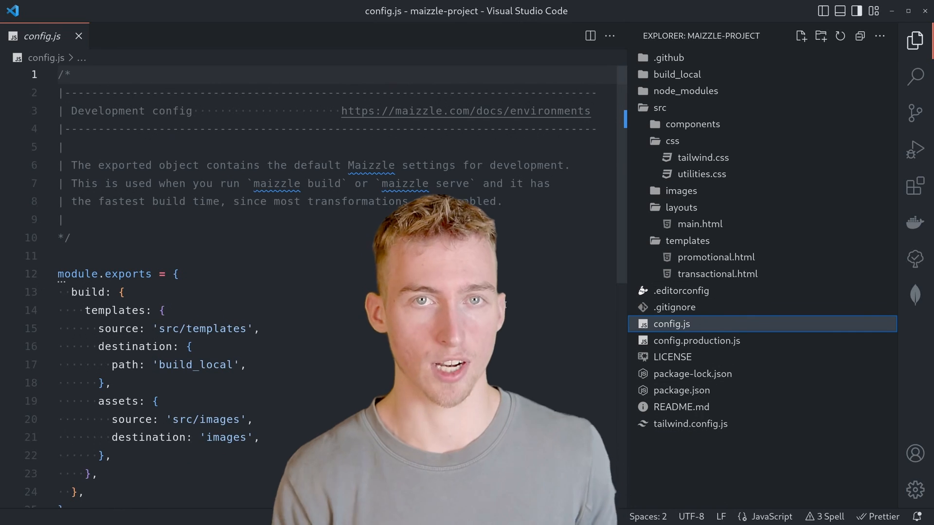
{"action": "double_click", "coordinate": [107, 111]}
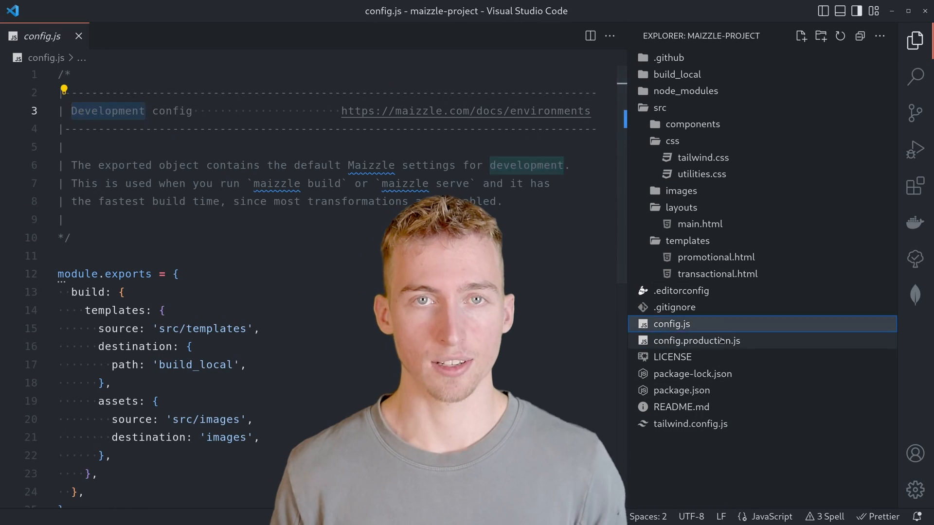
{"action": "left_click", "coordinate": [696, 340]}
{"action": "type", "text": "npm run build"}
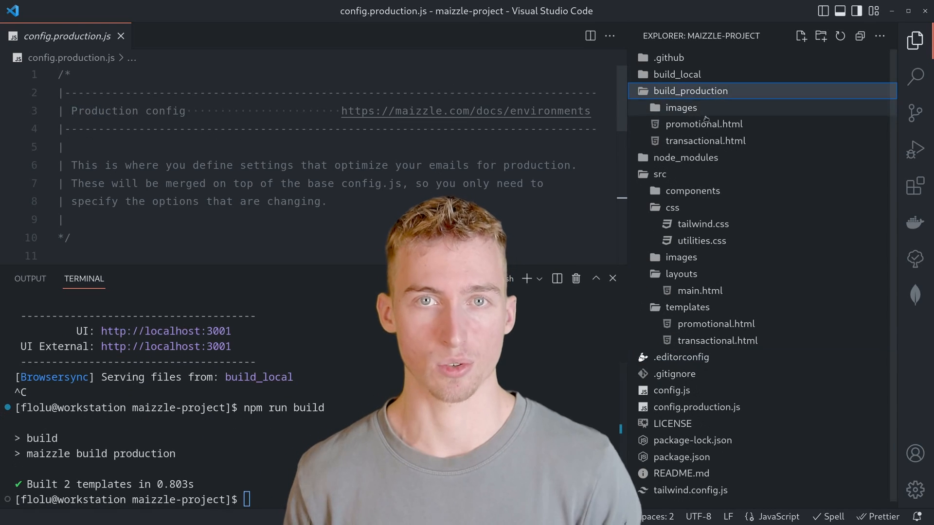
- Inspect build_production's promotional.html and transactional.html, then switch browser tabs
{"action": "left_click", "coordinate": [704, 140]}
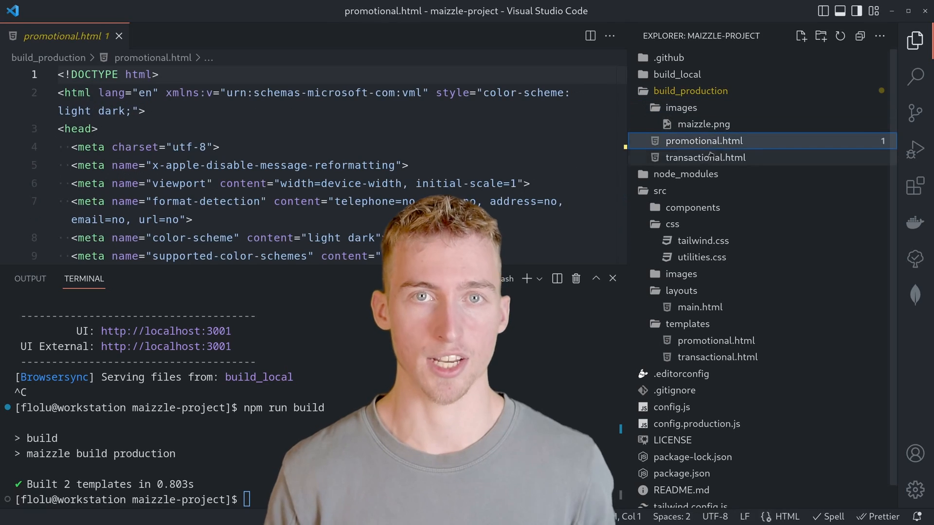
{"action": "left_click", "coordinate": [707, 158]}
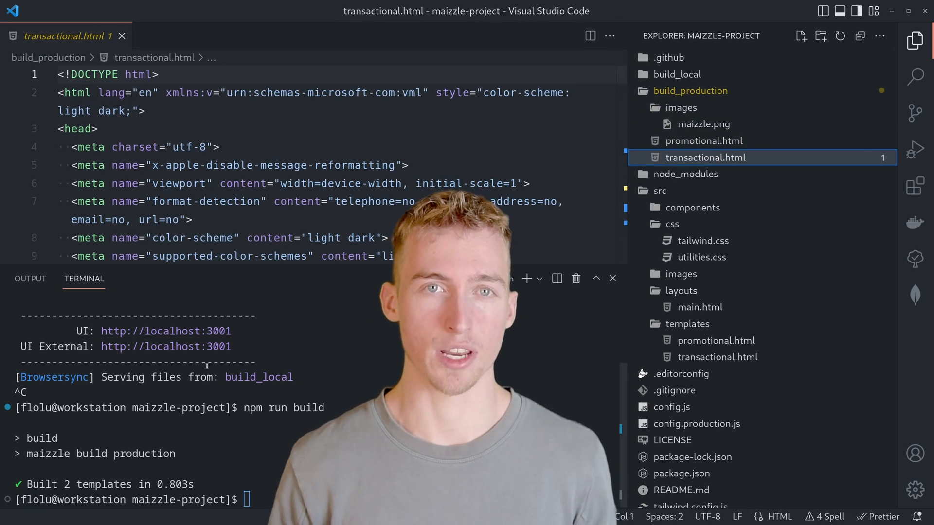
{"action": "left_click", "coordinate": [303, 8]}
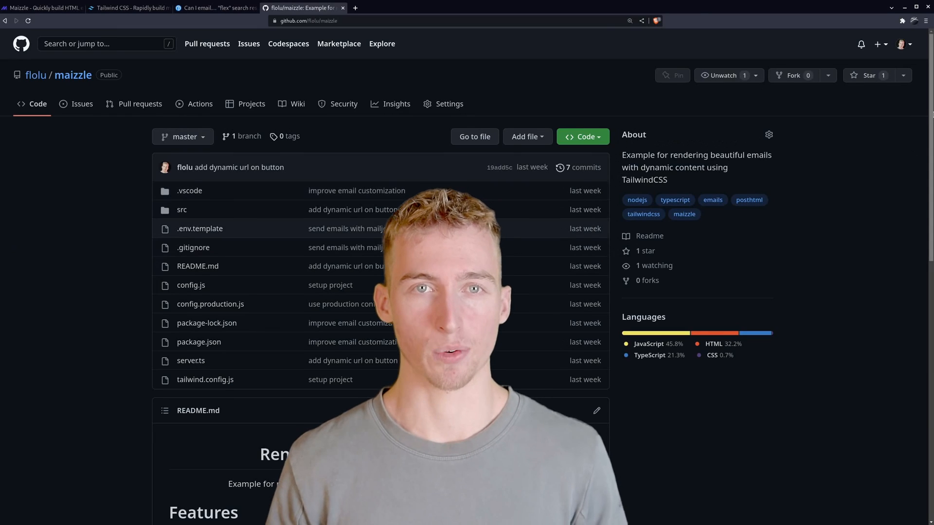
{"action": "scroll", "scroll_direction": "down", "scroll_amount": 3}
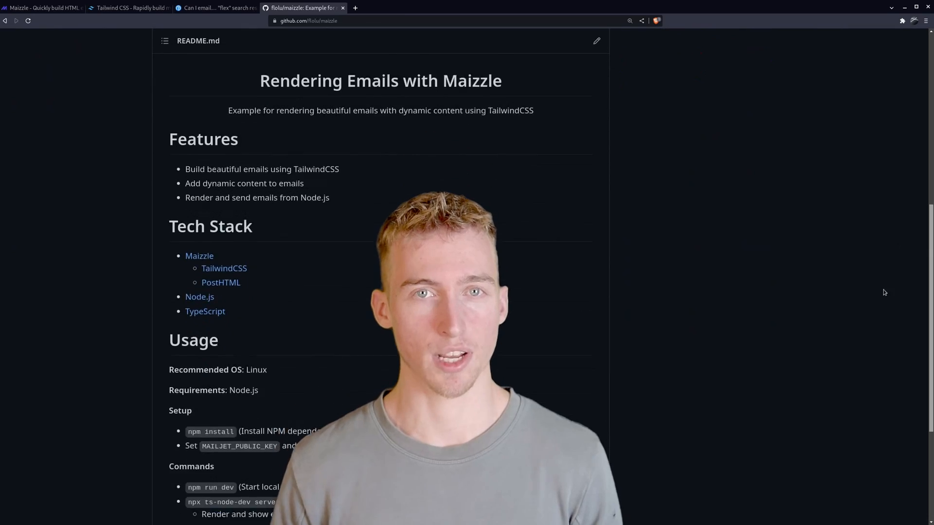
{"action": "scroll", "scroll_direction": "down", "scroll_amount": 3}
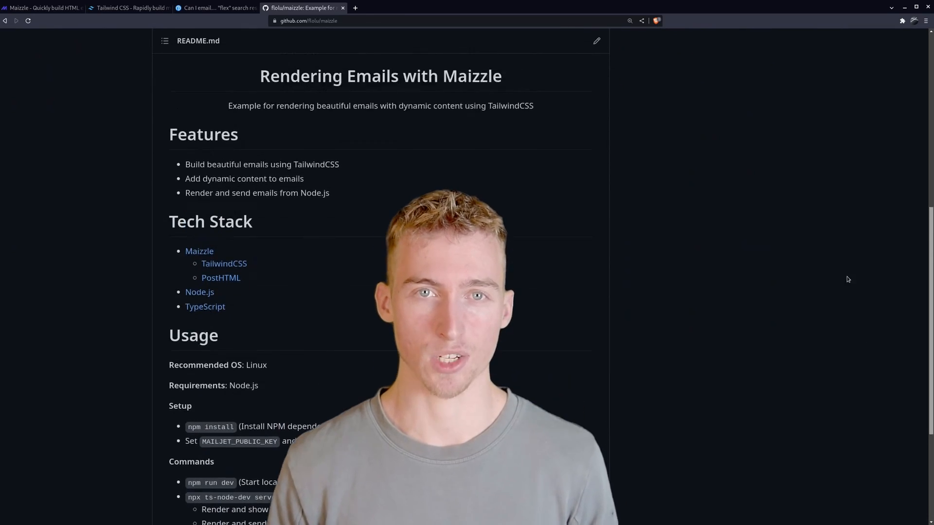
{"action": "scroll", "scroll_direction": "up", "scroll_amount": 3}
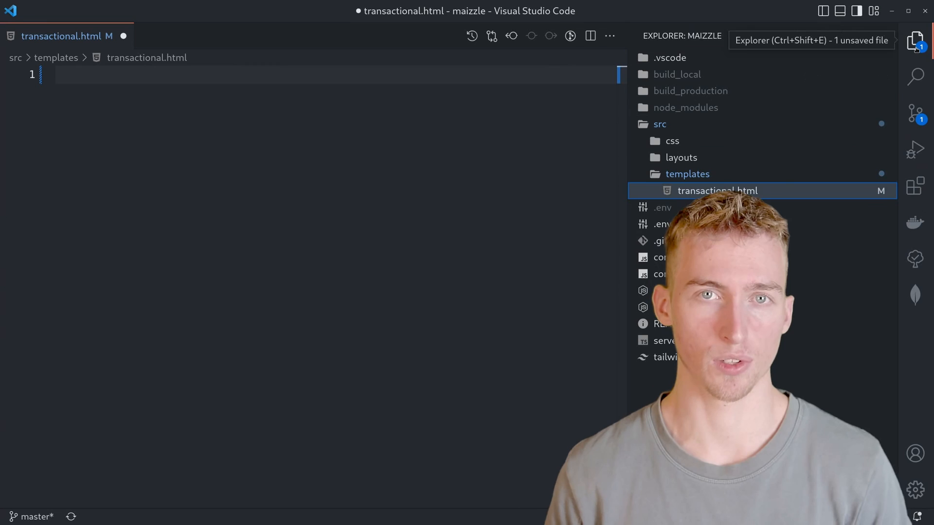
- Write the extends/block wrapper with a w-150 sm:w-full table and Maizzle link
{"action": "left_click", "coordinate": [916, 40]}
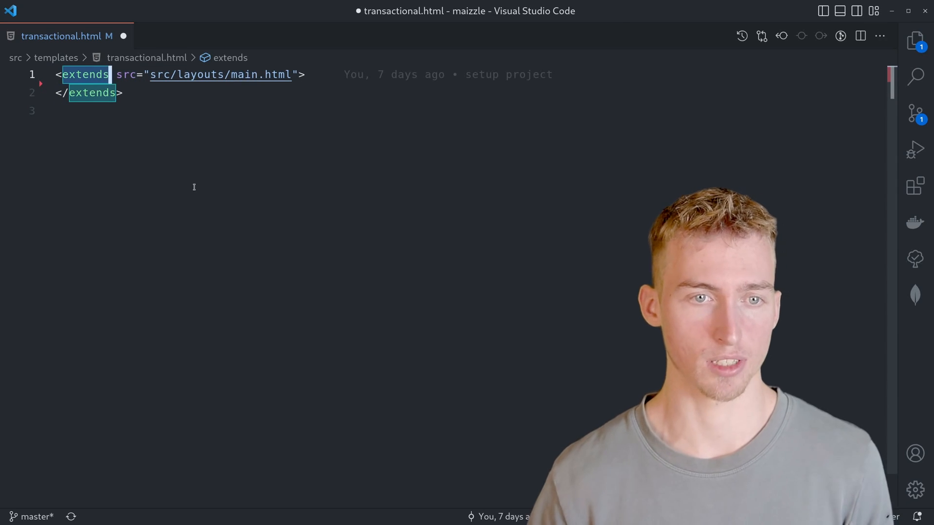
{"action": "type", "text": "<block name=\"template\">"}
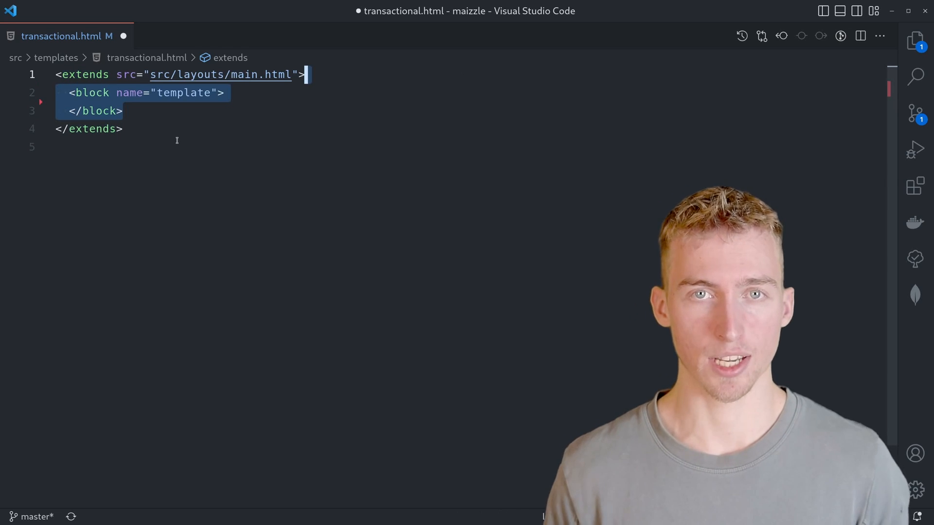
{"action": "mouse_move", "coordinate": [265, 177]}
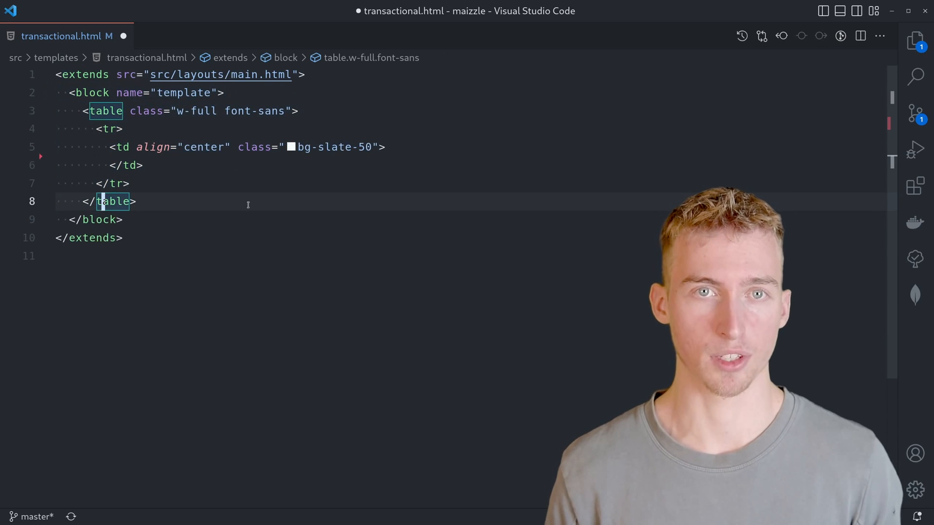
{"action": "type", "text": "<table class=\"w-150 sm:w-full\"></table>"}
{"action": "type", "text": "Maizzle"}
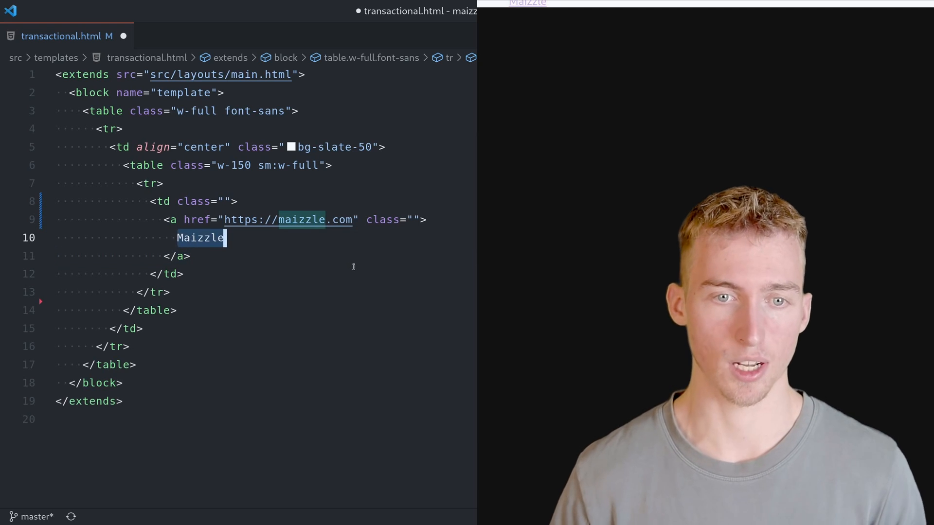
- Add a text-center title, Hello username greeting, lorem text and button markup
{"action": "type", "text": "text-center sm:py-8 sm:px-6"}
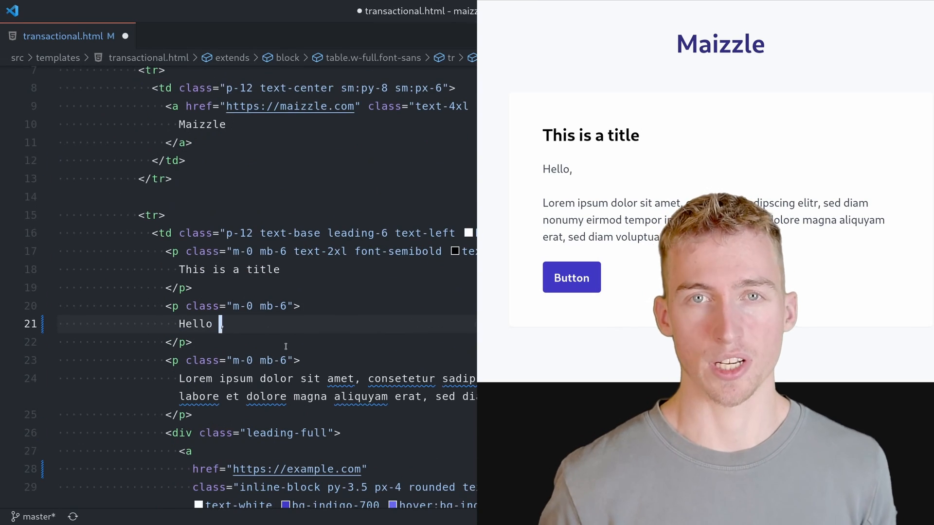
{"action": "type", "text": "username"}
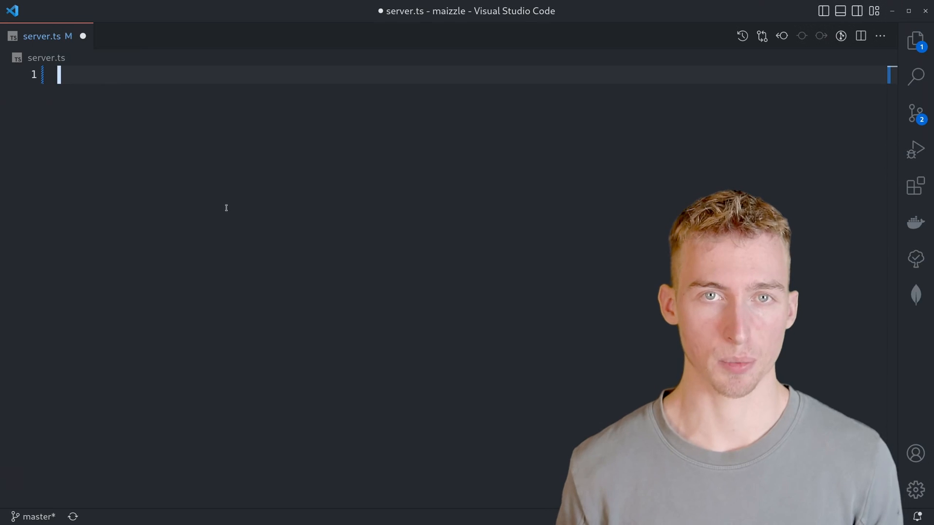
{"action": "left_click", "coordinate": [916, 40]}
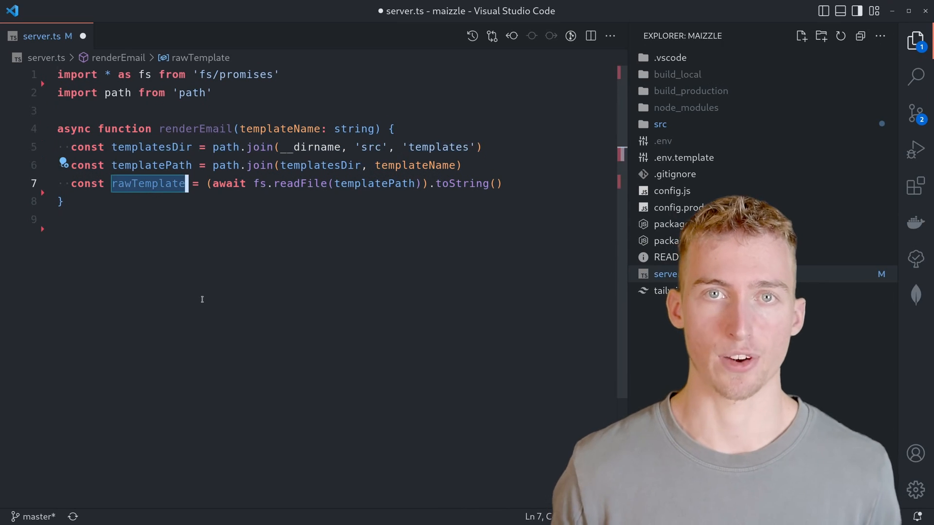
{"action": "type", "text": "const Maizzle = require('@maizzle/framework')"}
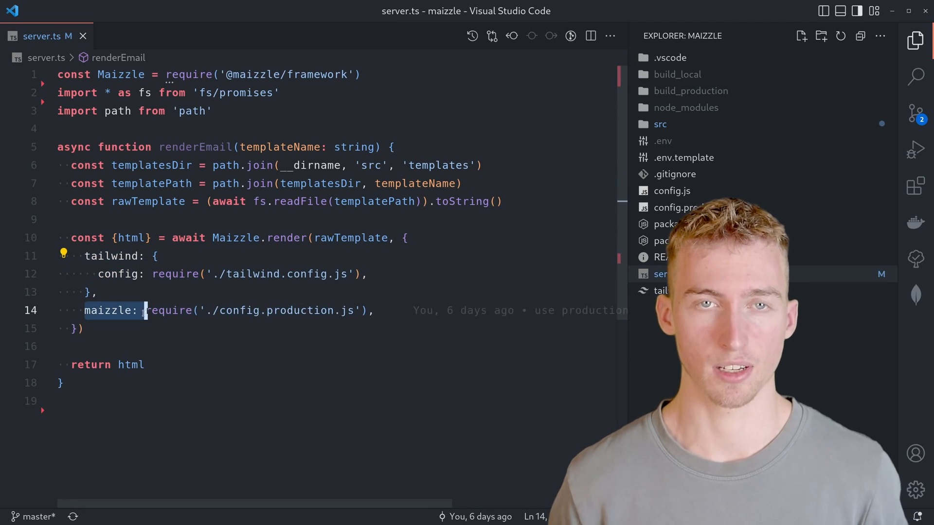
{"action": "double_click", "coordinate": [301, 311]}
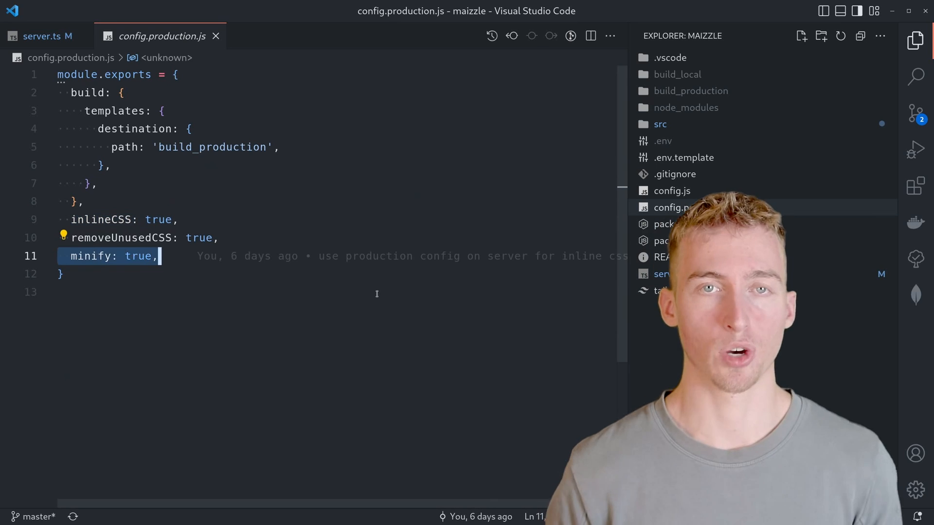
{"action": "left_click", "coordinate": [41, 36]}
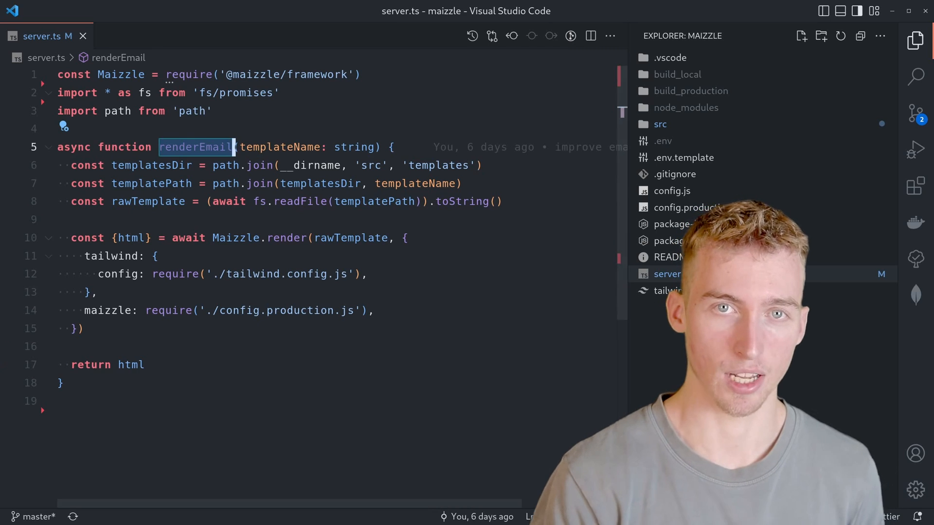
{"action": "left_click", "coordinate": [718, 190]}
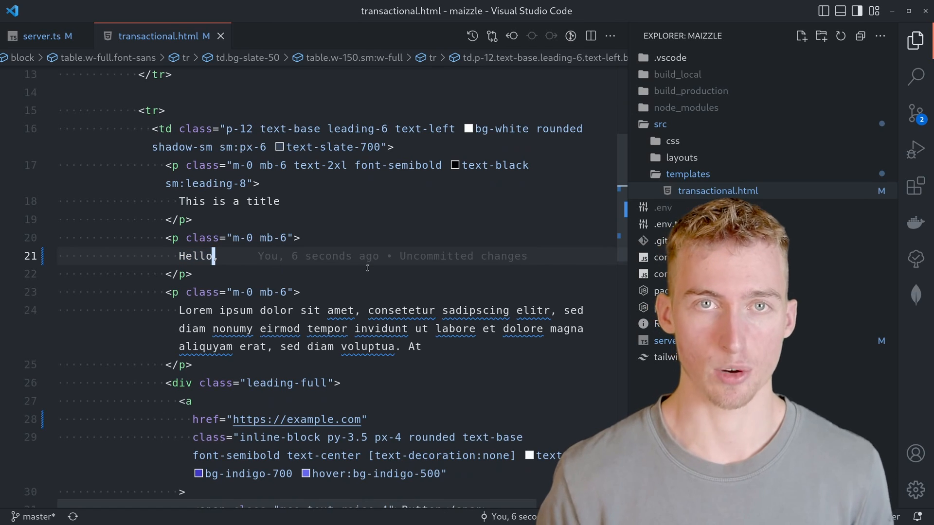
- Make the greeting read "Hello @{{ name }}," in transactional.html and return to server.ts
{"action": "type", "text": "name }}"}
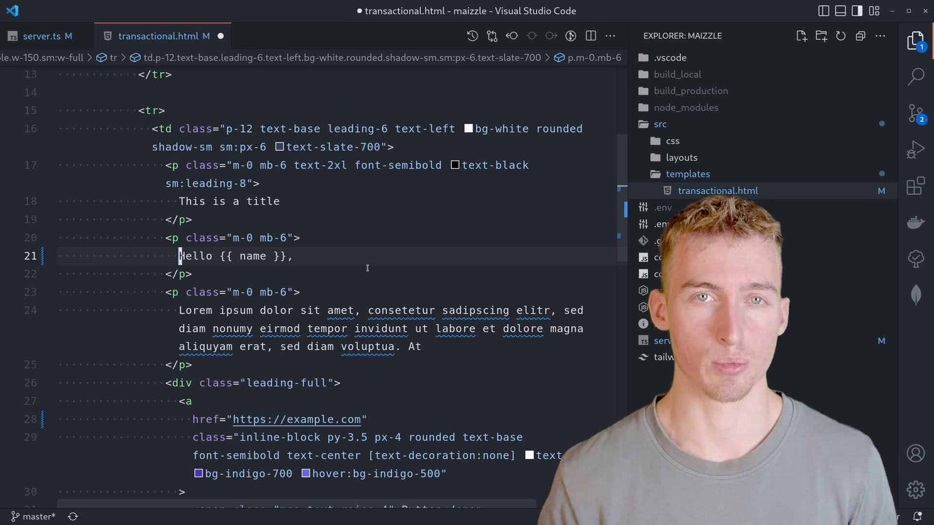
{"action": "type", "text": "@"}
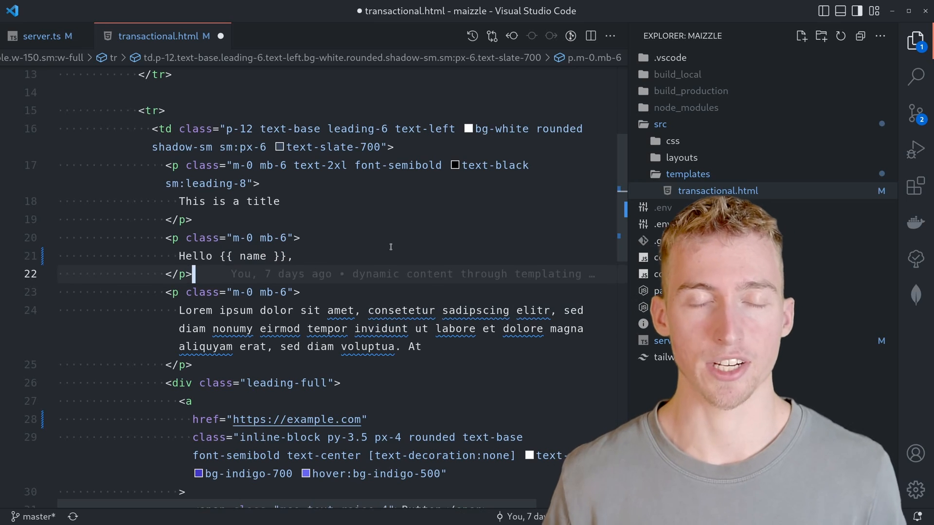
{"action": "type", "text": "@"}
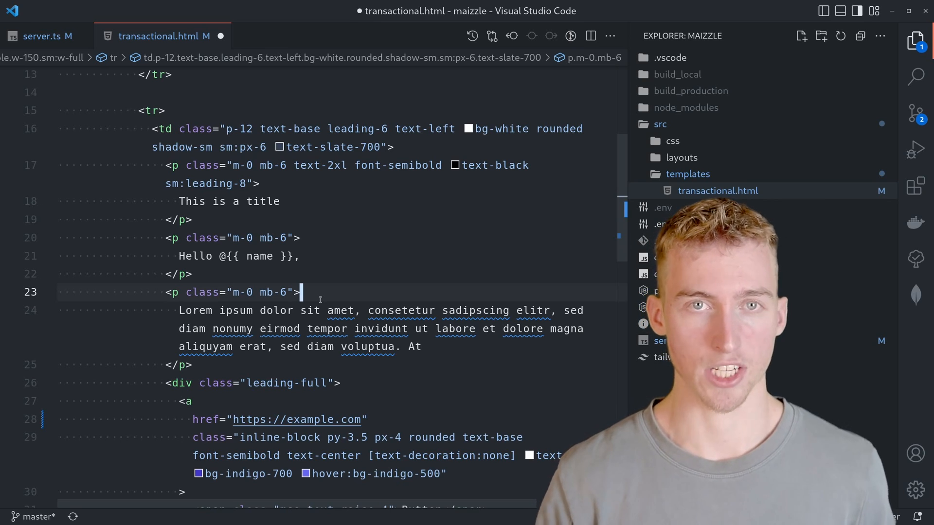
{"action": "left_click", "coordinate": [42, 36]}
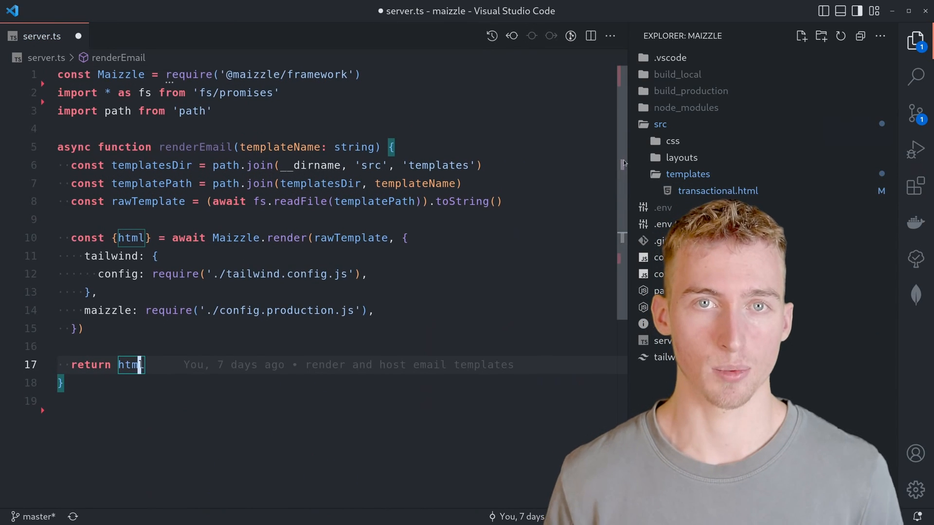
- Import Mustache and have customizeEmail run Mustache.render(html, view) with name, title and url
{"action": "type", "text": "import Mustache from 'mustache'"}
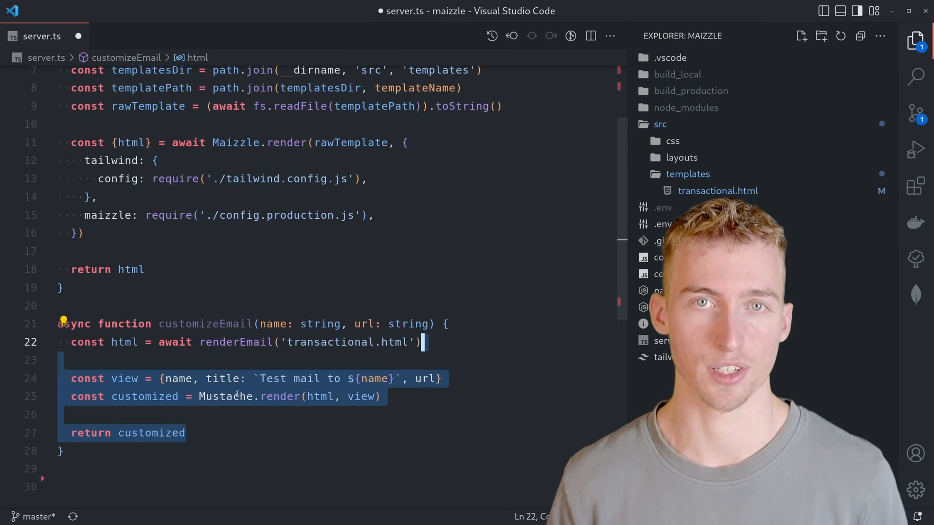
{"action": "left_click", "coordinate": [280, 396]}
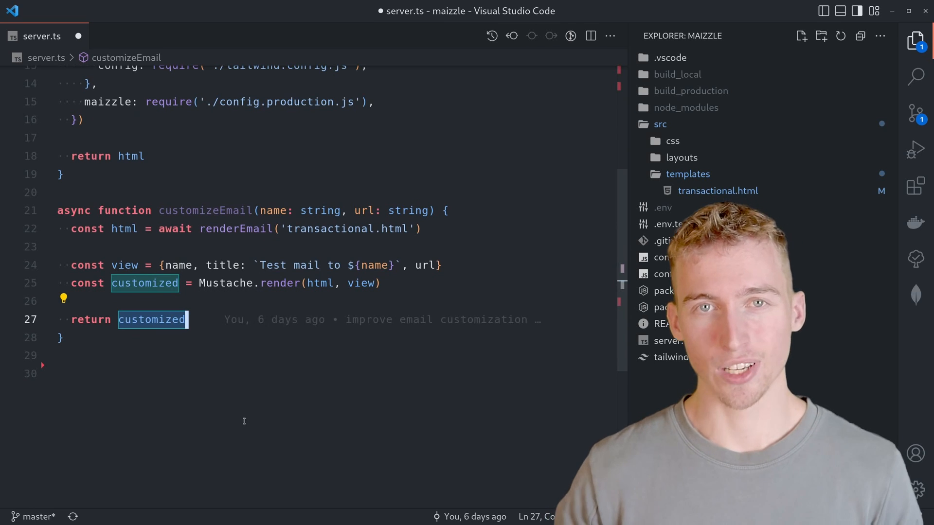
{"action": "mouse_move", "coordinate": [176, 379]}
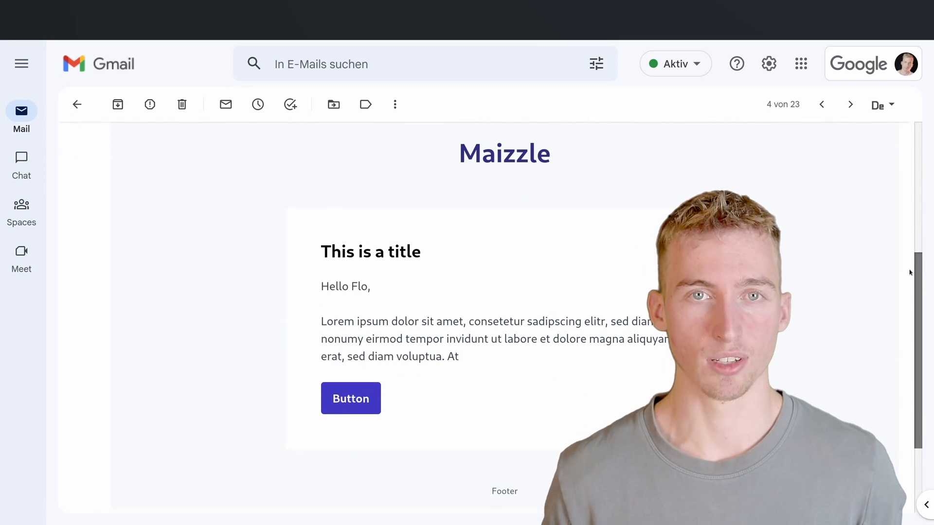
- Read the delivered test email in Gmail showing the rendered greeting "Hello Flo,"
{"action": "double_click", "coordinate": [359, 284]}
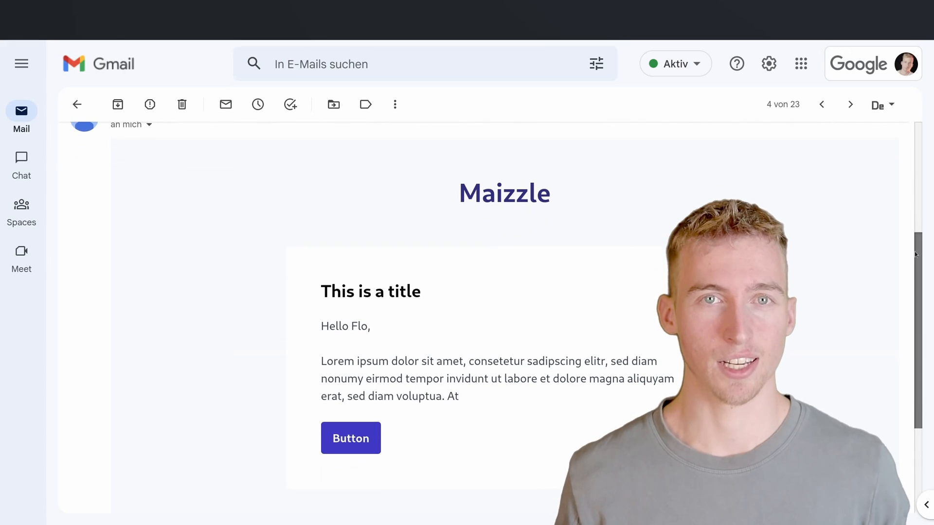
{"action": "scroll", "scroll_direction": "down", "scroll_amount": 3}
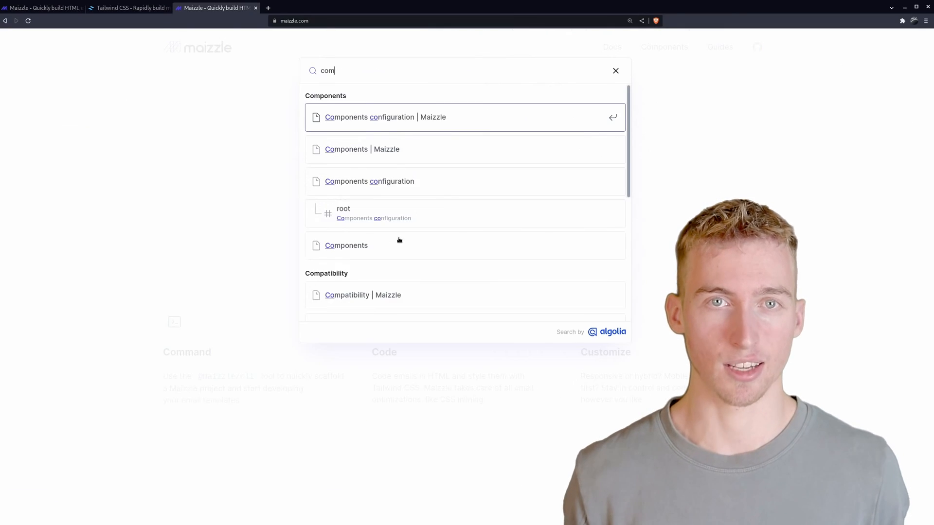
- From Maizzle's Compatibility docs, review caniemail.com results for flex support across email clients
{"action": "left_click", "coordinate": [363, 295]}
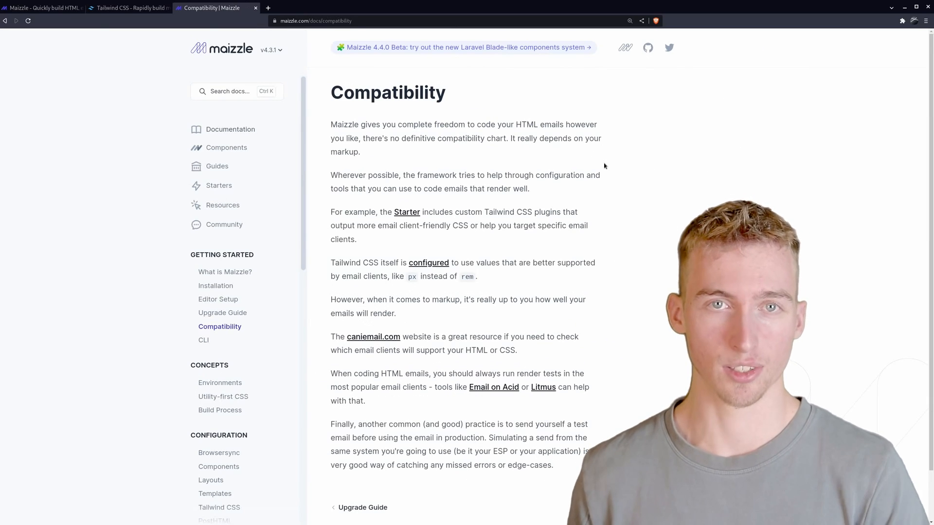
{"action": "mouse_move", "coordinate": [380, 325]}
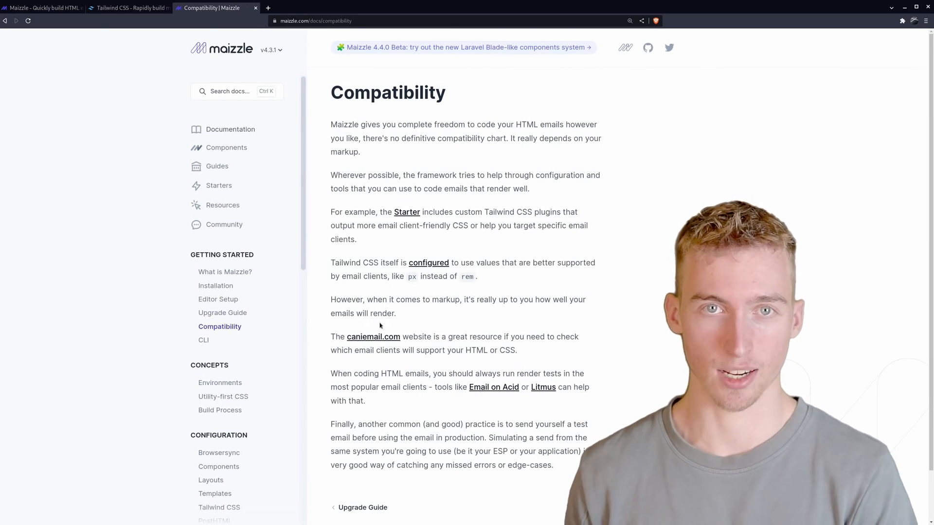
{"action": "mouse_move", "coordinate": [374, 336]}
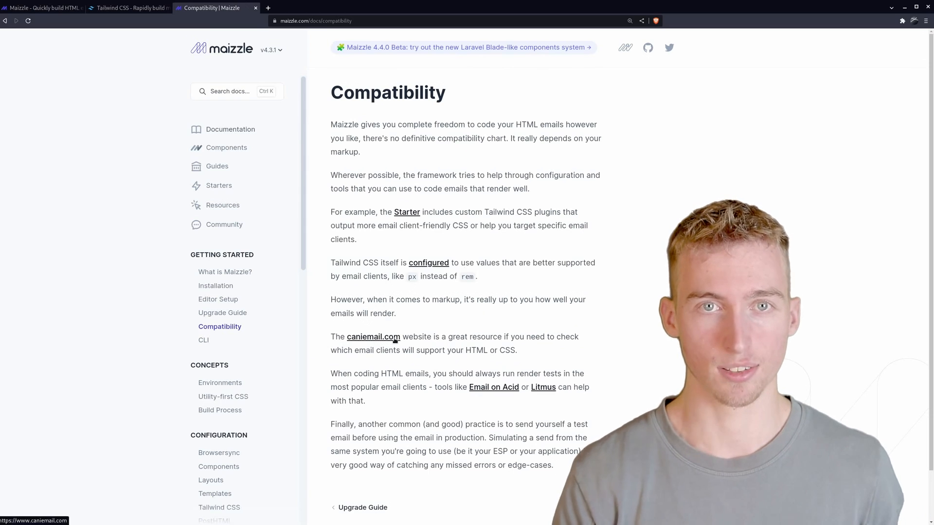
{"action": "left_click", "coordinate": [373, 336]}
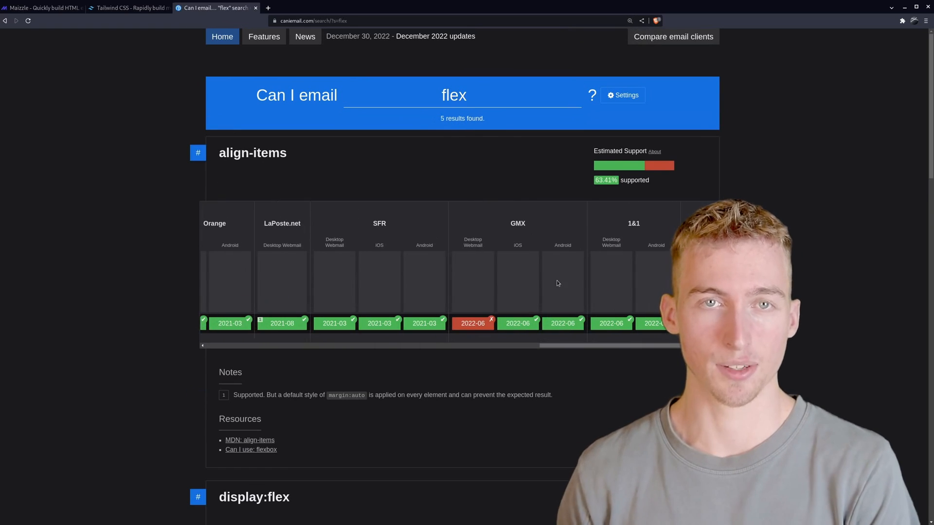
{"action": "scroll", "scroll_direction": "down", "scroll_amount": 3}
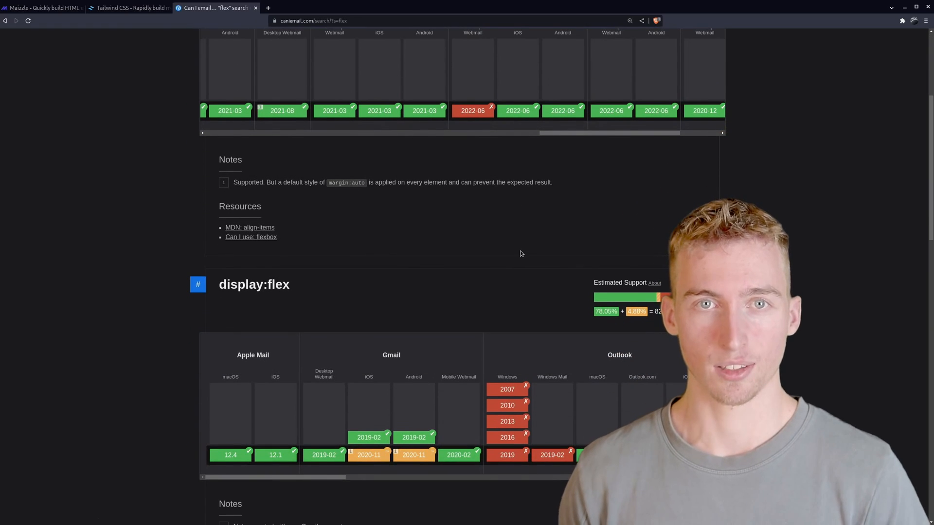
{"action": "scroll", "scroll_direction": "down", "scroll_amount": 3}
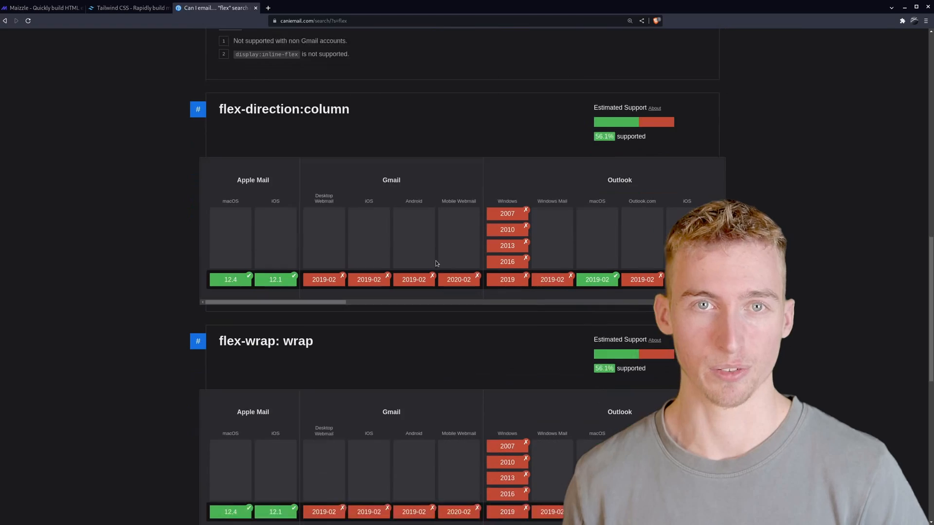
{"action": "scroll", "scroll_direction": "down", "scroll_amount": 3}
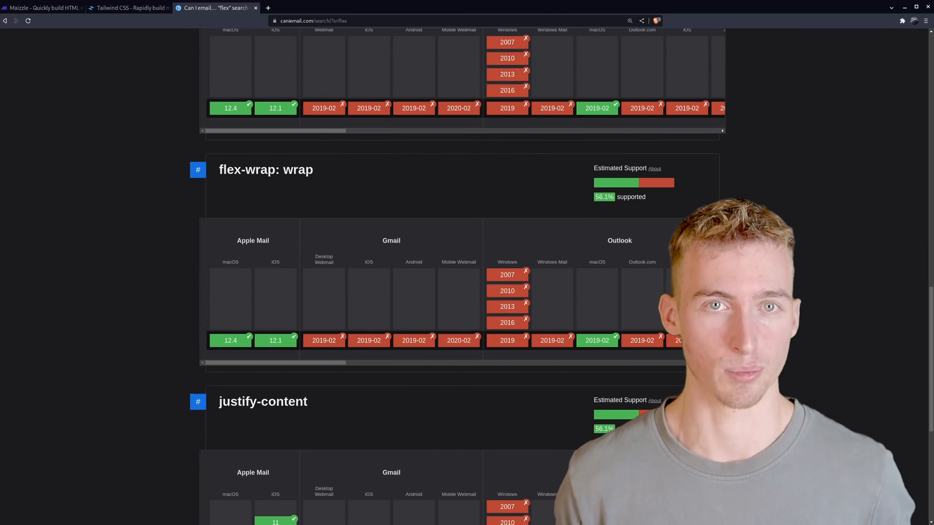
- Browse Maizzle's starter templates and land on the maizzle GitHub repository
{"action": "left_click", "coordinate": [208, 8]}
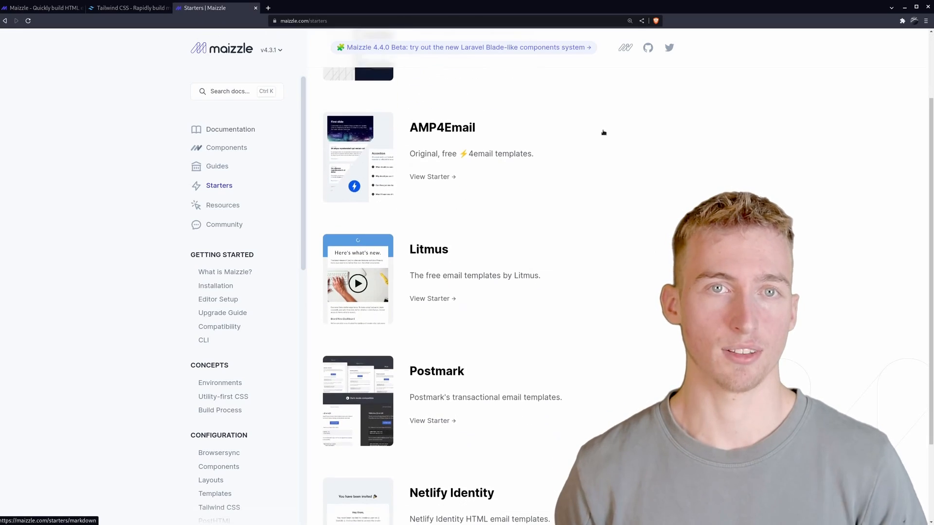
{"action": "scroll", "scroll_direction": "down", "scroll_amount": 3}
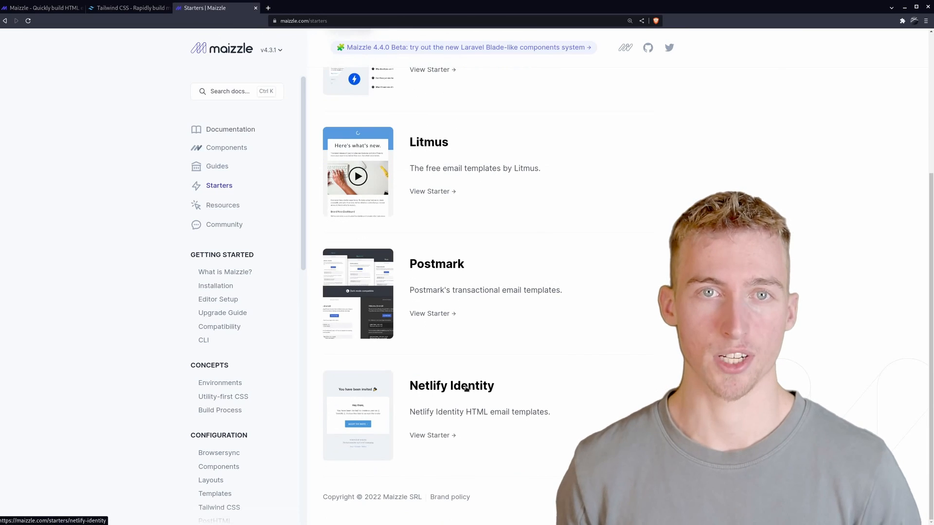
{"action": "left_click", "coordinate": [648, 48]}
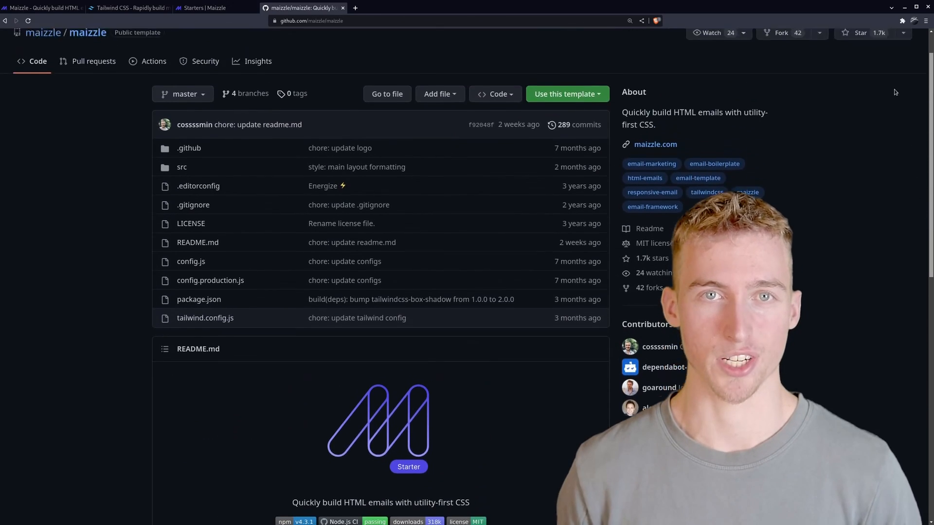
- Visit the Rumble and Odysee channel pages, then show the flolu/maizzle example repository on GitHub
{"action": "left_click", "coordinate": [304, 8]}
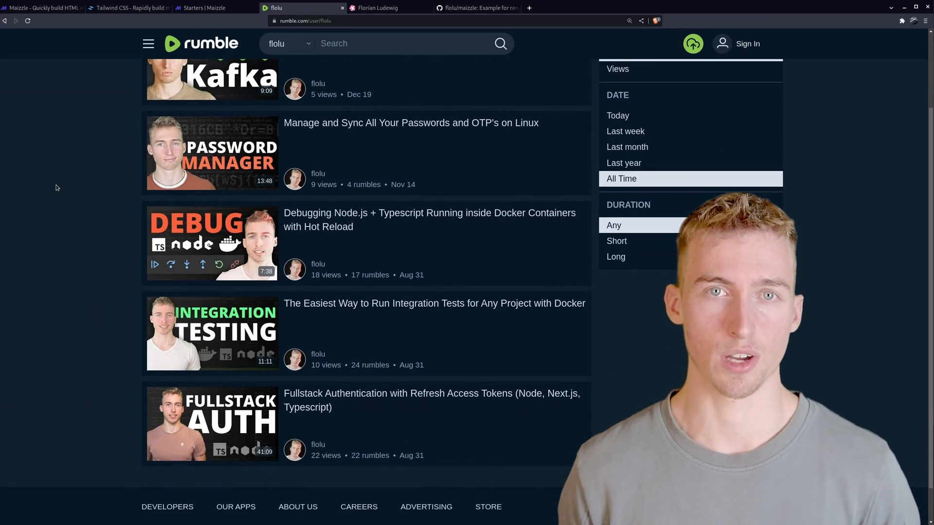
{"action": "left_click", "coordinate": [375, 8]}
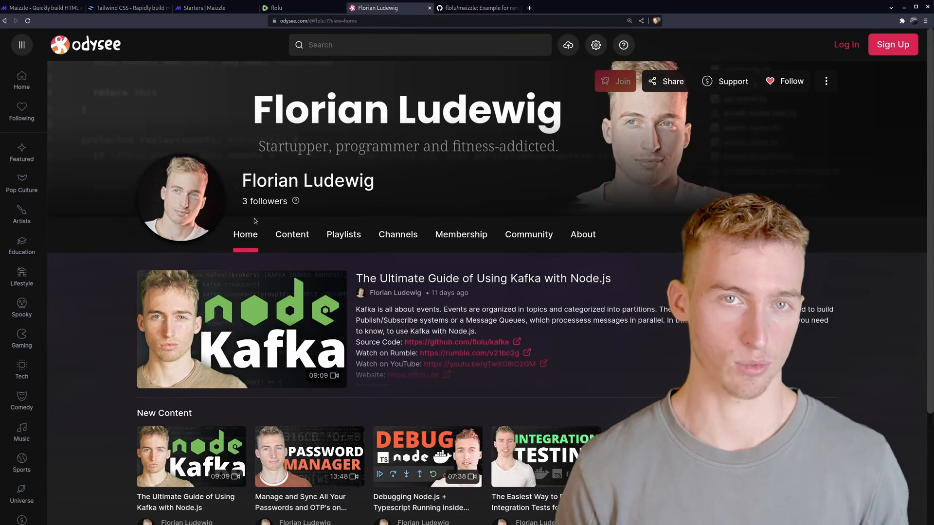
{"action": "scroll", "scroll_direction": "down", "scroll_amount": 3}
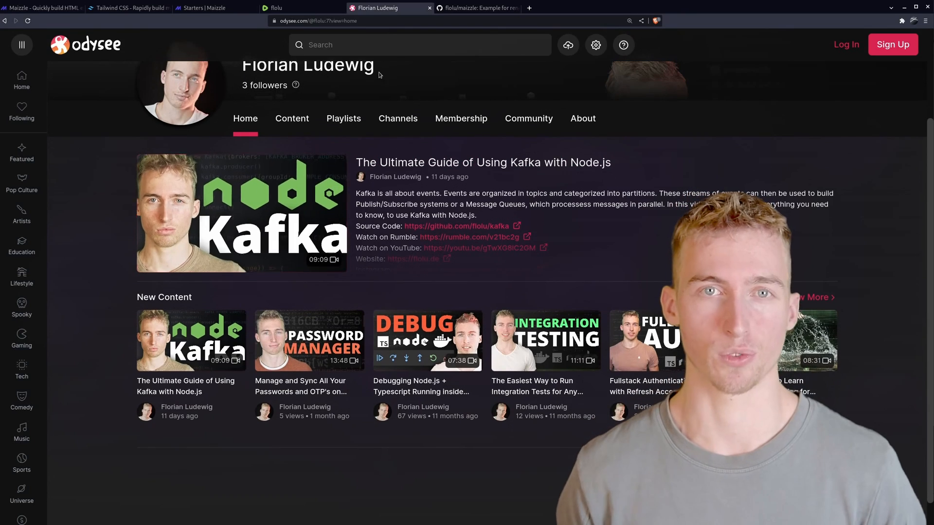
{"action": "left_click", "coordinate": [477, 8]}
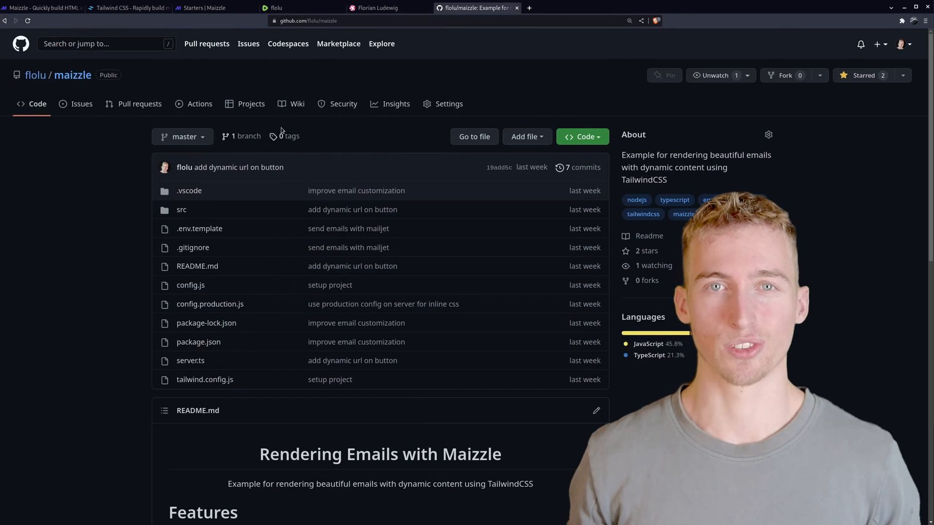